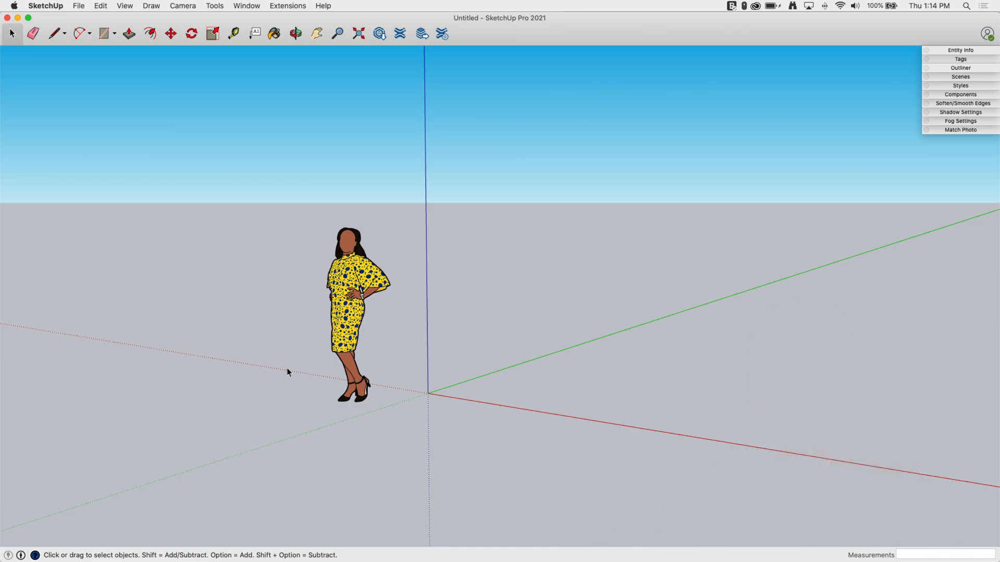
mouse_move(318, 156)
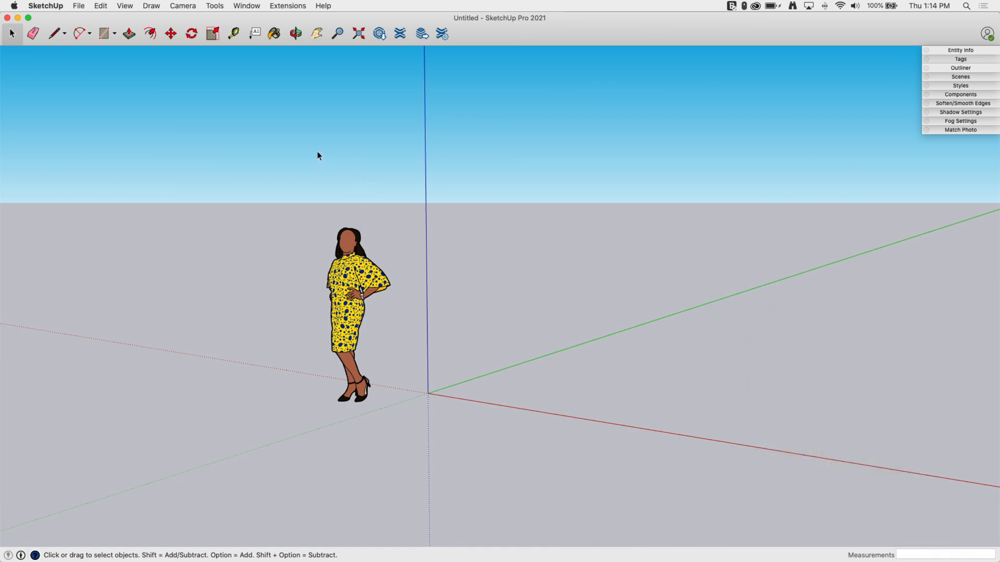
mouse_move(437, 414)
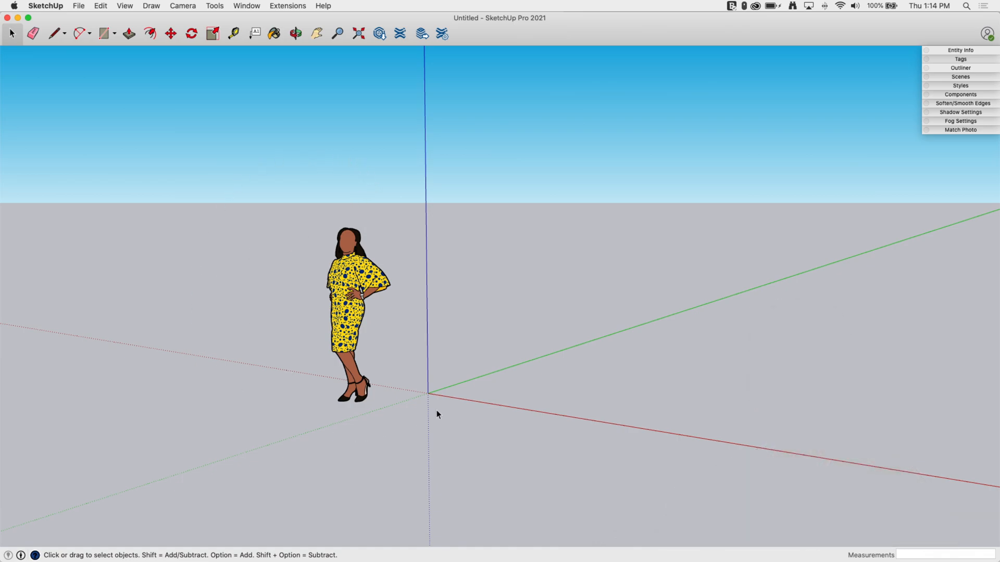
mouse_move(642, 285)
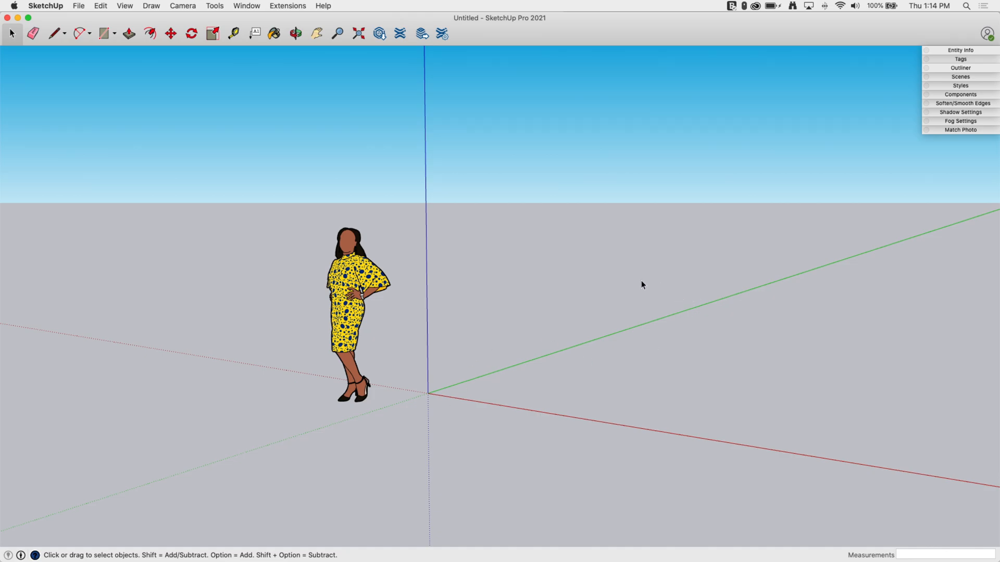
mouse_move(525, 296)
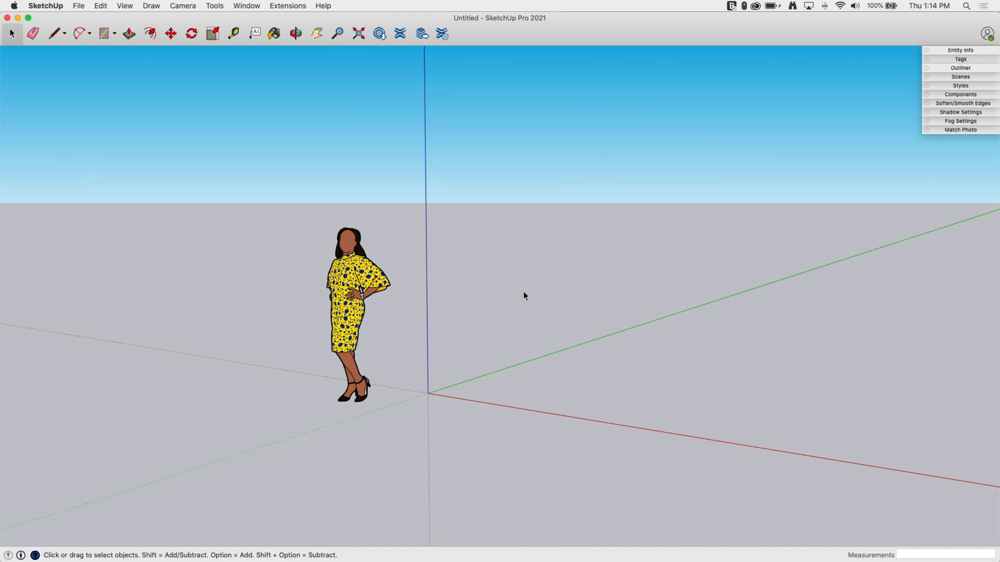
mouse_move(470, 315)
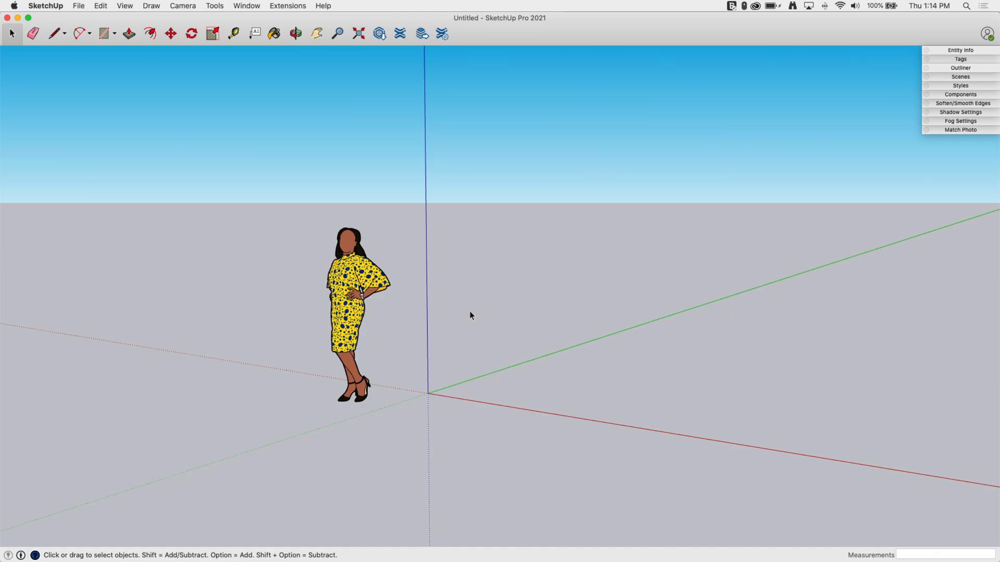
mouse_move(519, 295)
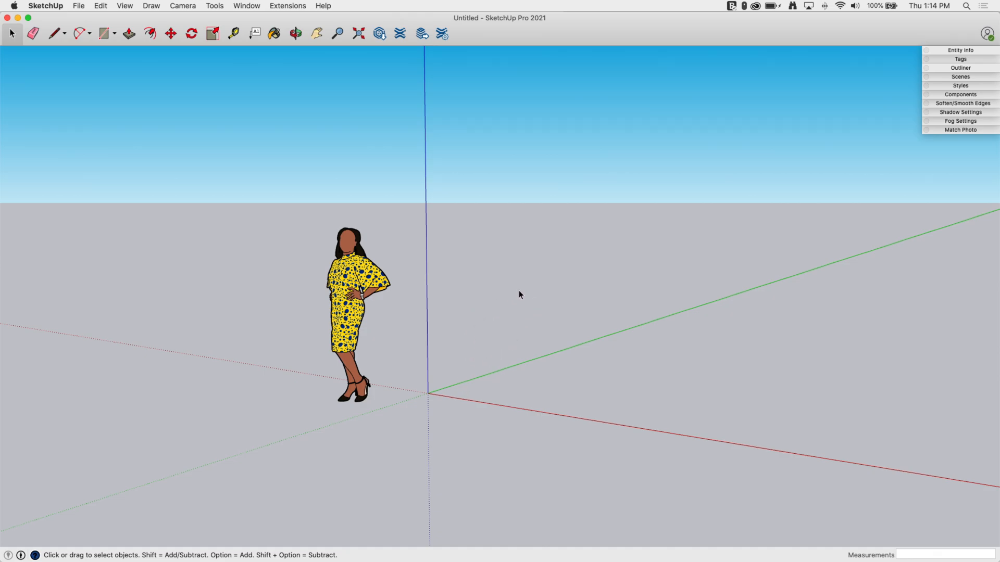
mouse_move(530, 333)
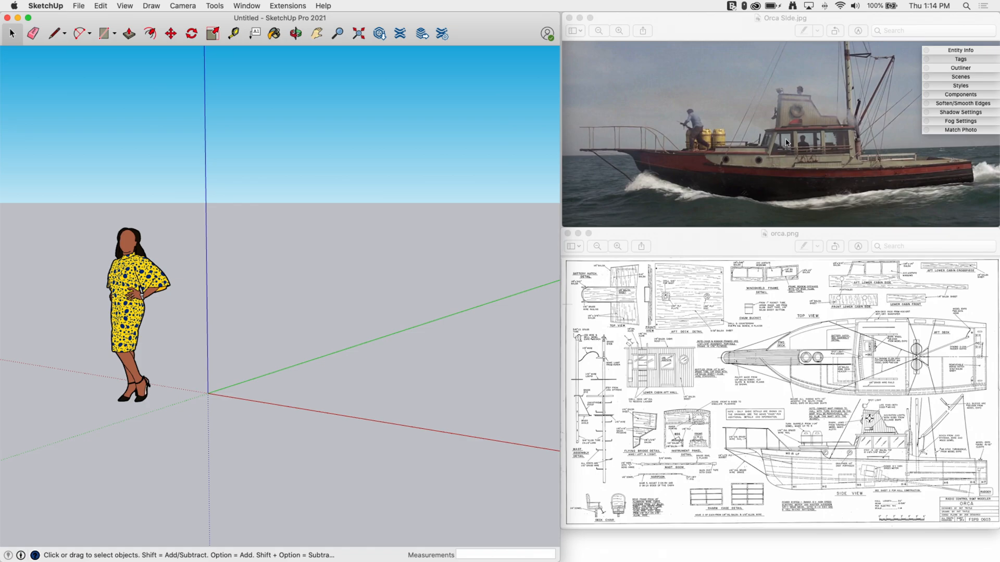
mouse_move(457, 293)
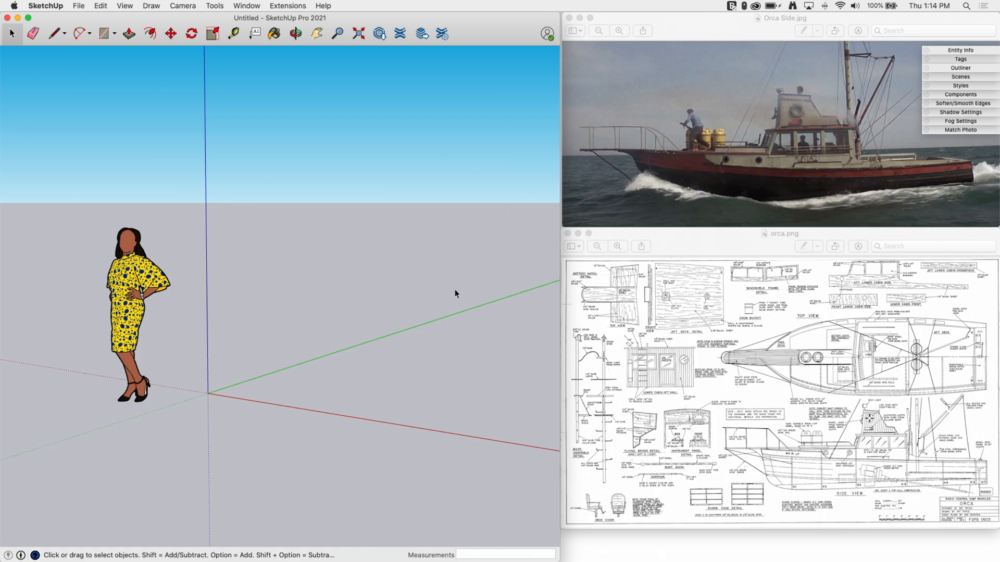
mouse_move(542, 235)
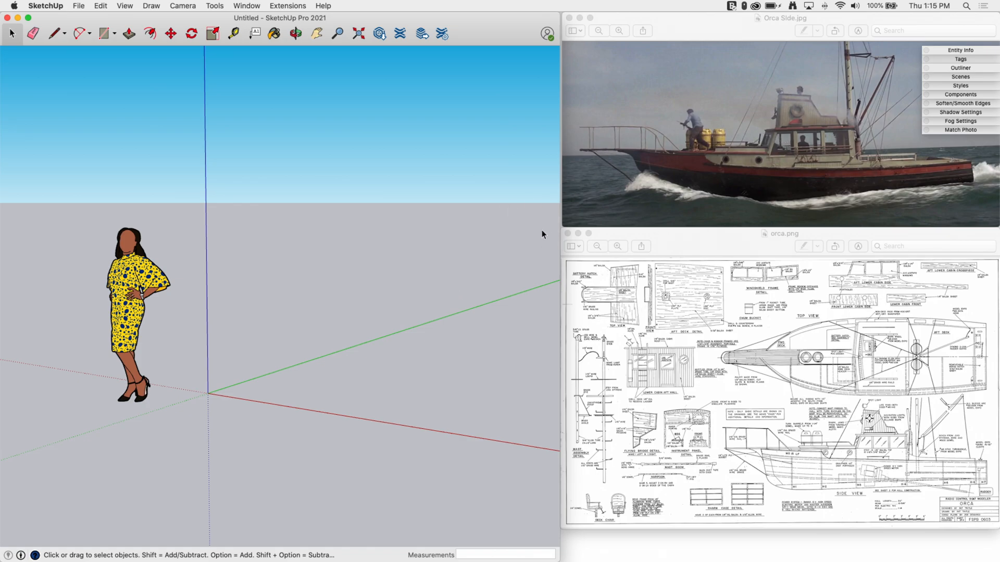
mouse_move(417, 378)
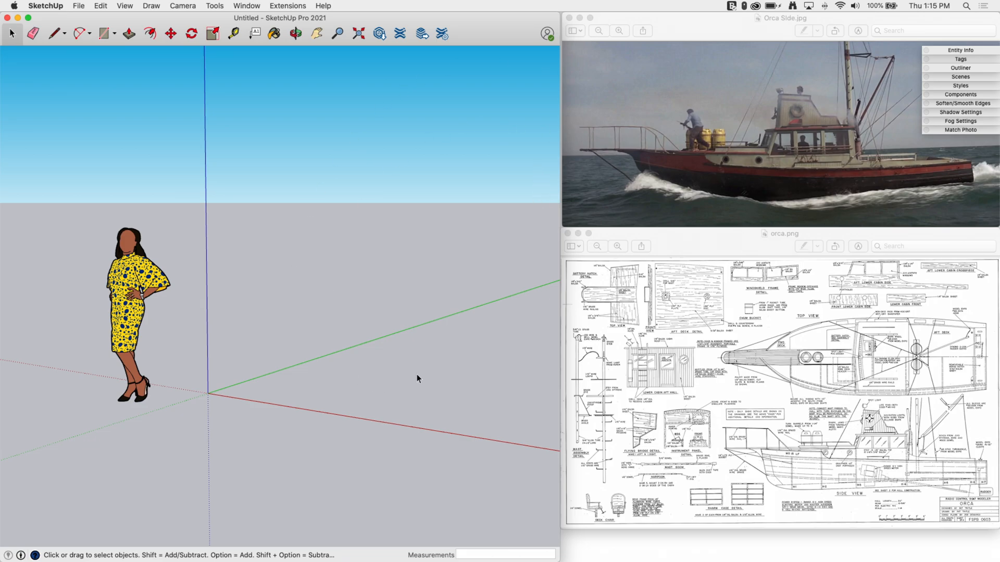
mouse_move(421, 130)
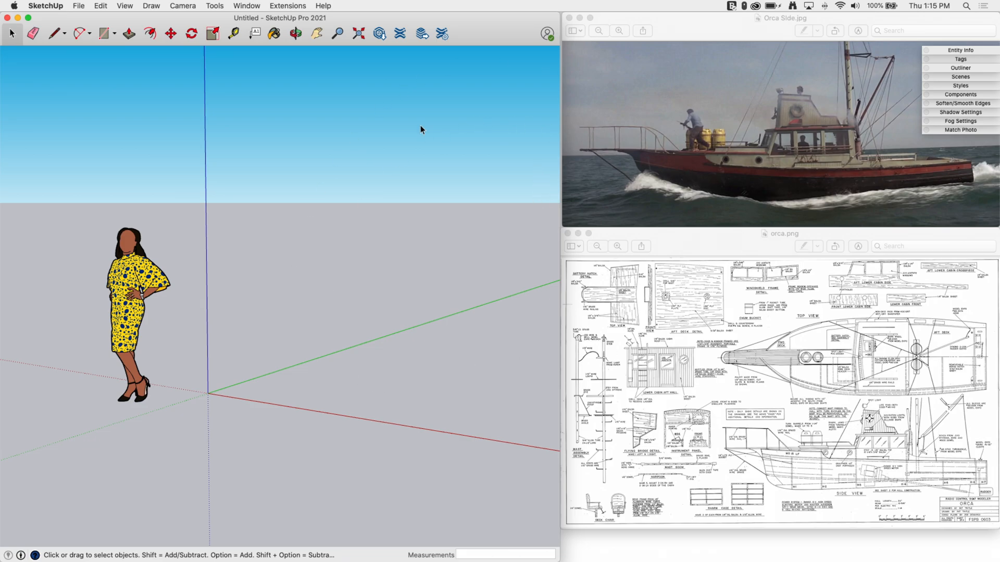
mouse_move(649, 132)
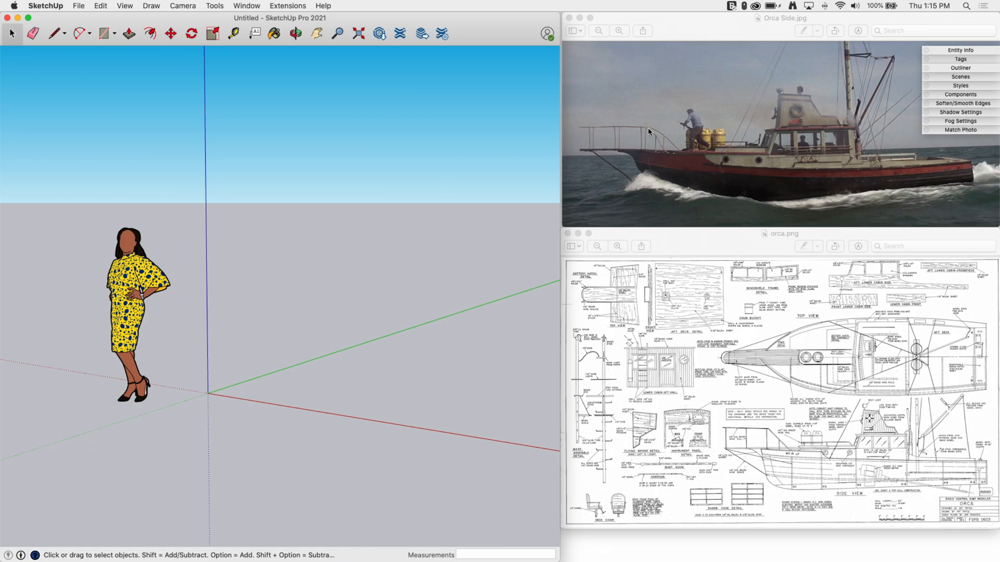
mouse_move(596, 409)
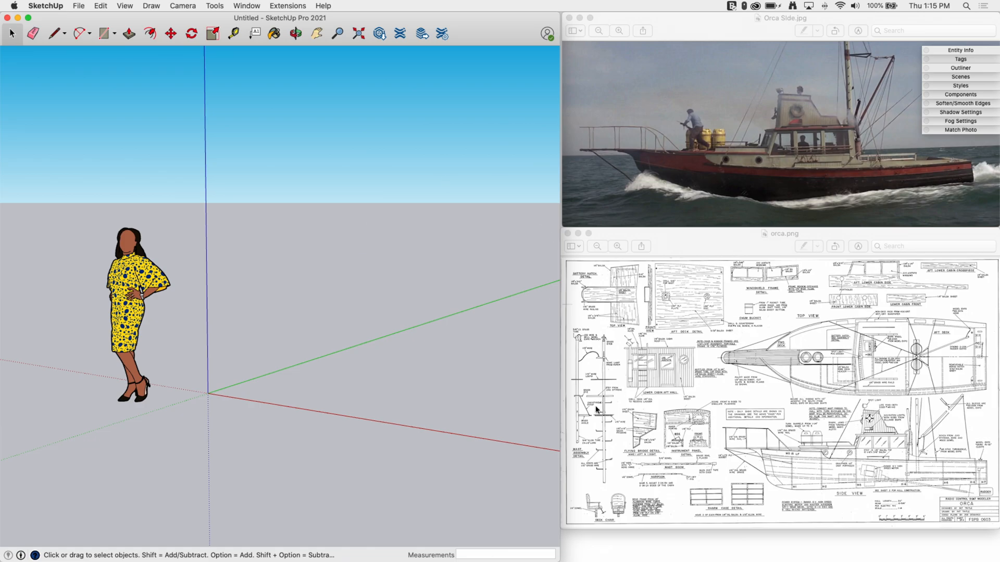
mouse_move(585, 148)
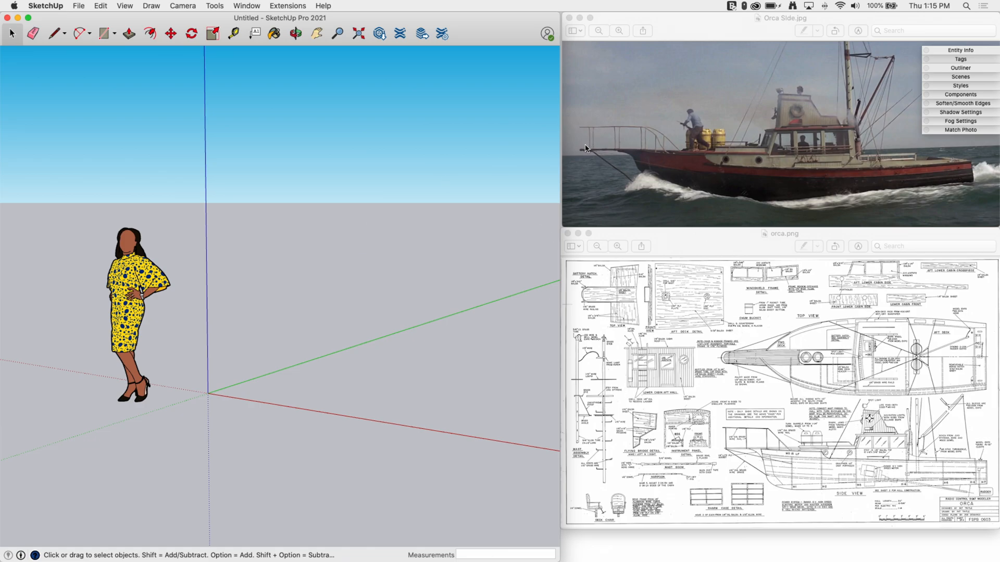
mouse_move(521, 264)
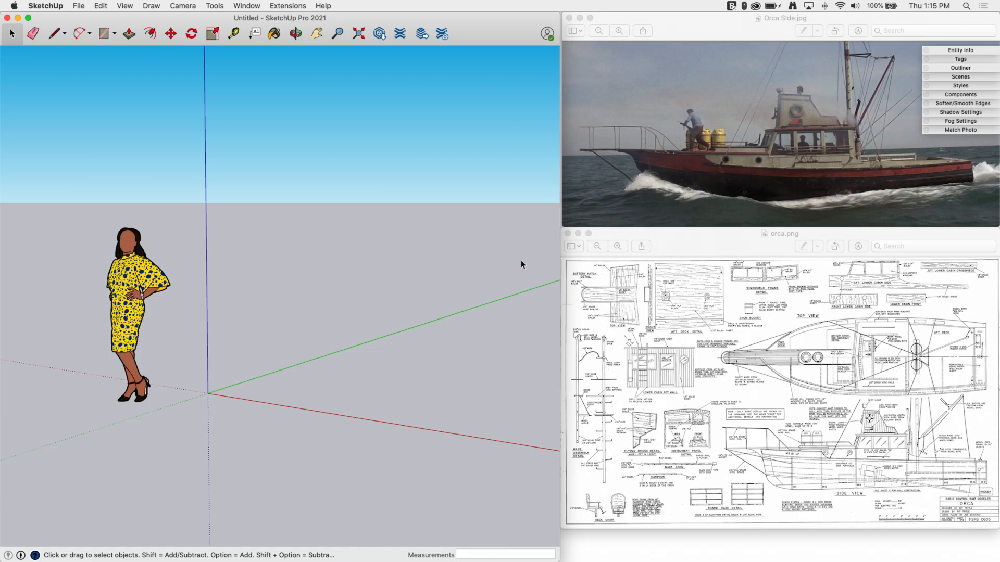
mouse_move(569, 276)
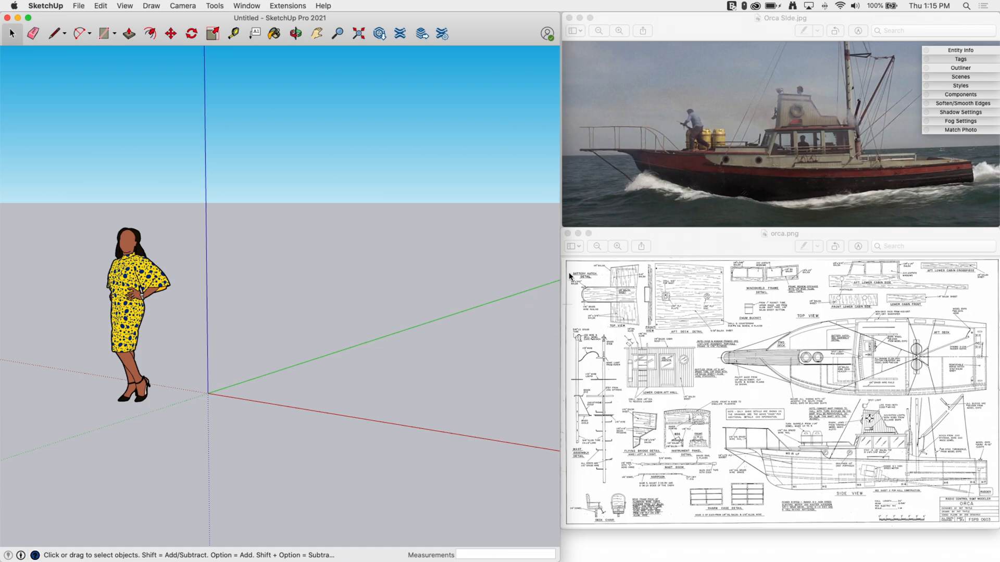
mouse_move(711, 387)
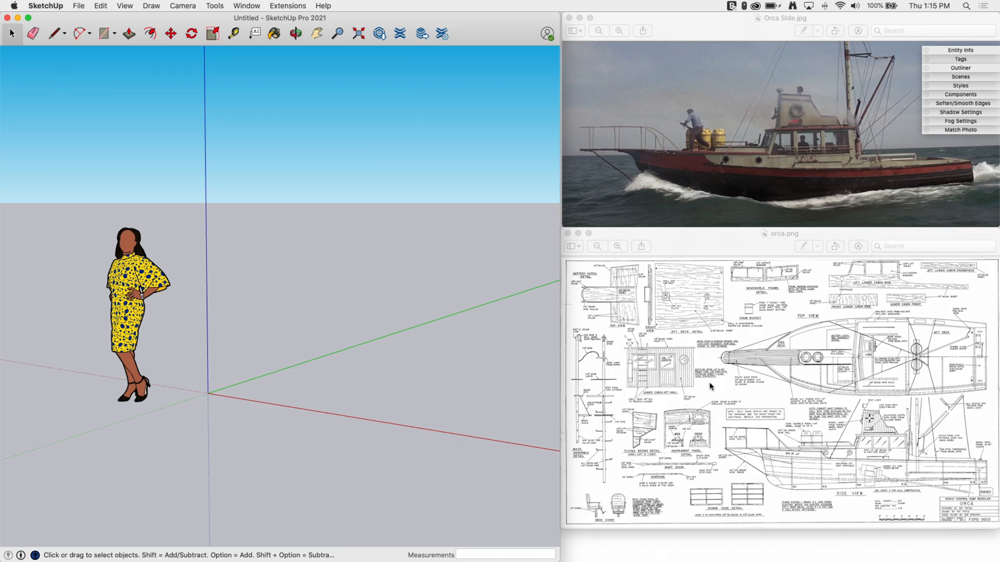
mouse_move(883, 223)
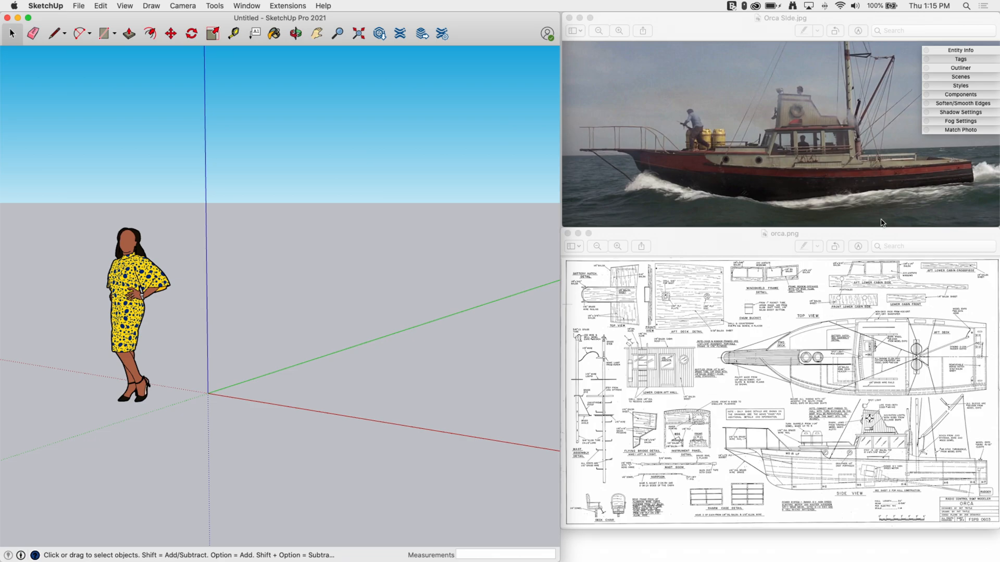
mouse_move(740, 111)
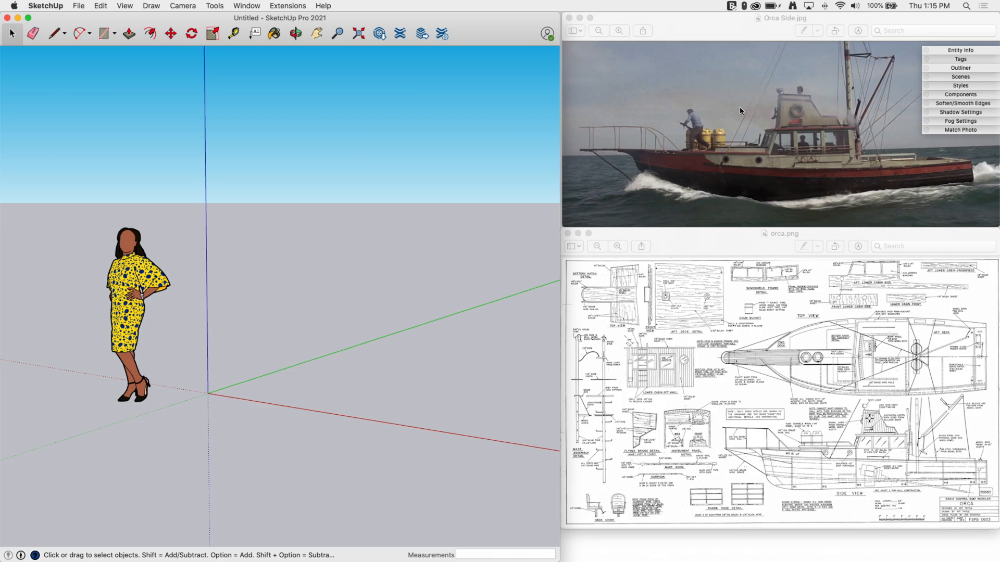
mouse_move(716, 158)
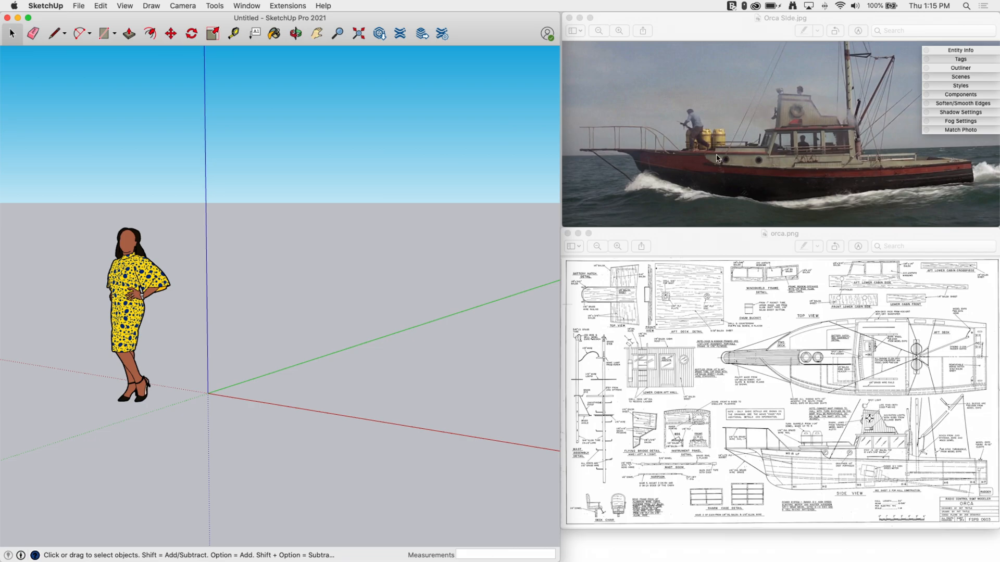
mouse_move(657, 123)
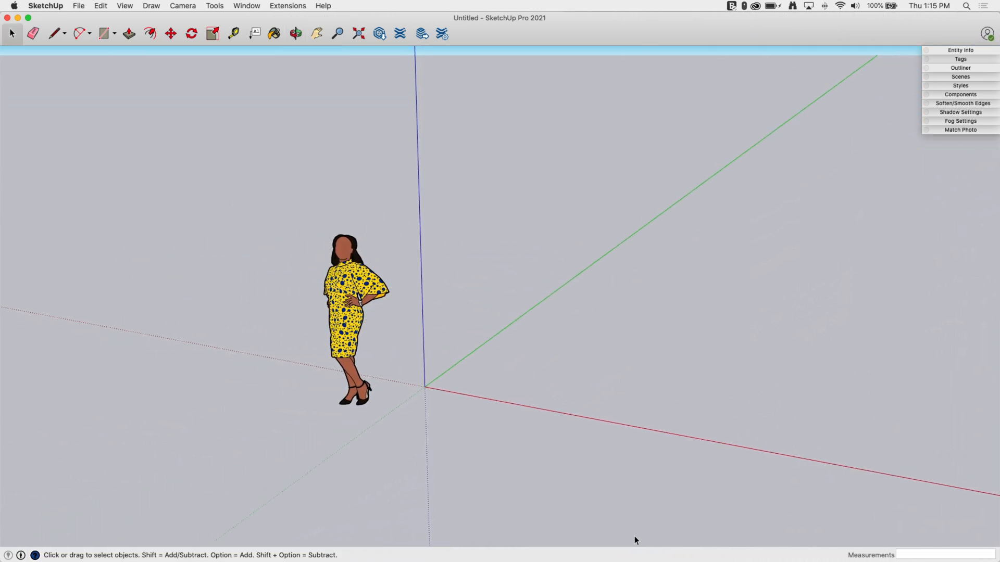
mouse_move(604, 184)
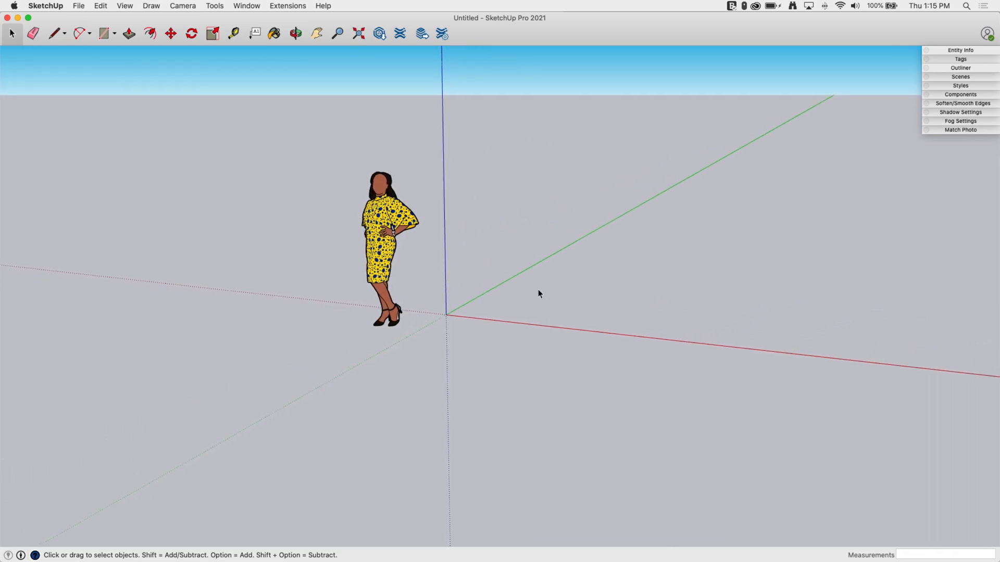
mouse_move(806, 167)
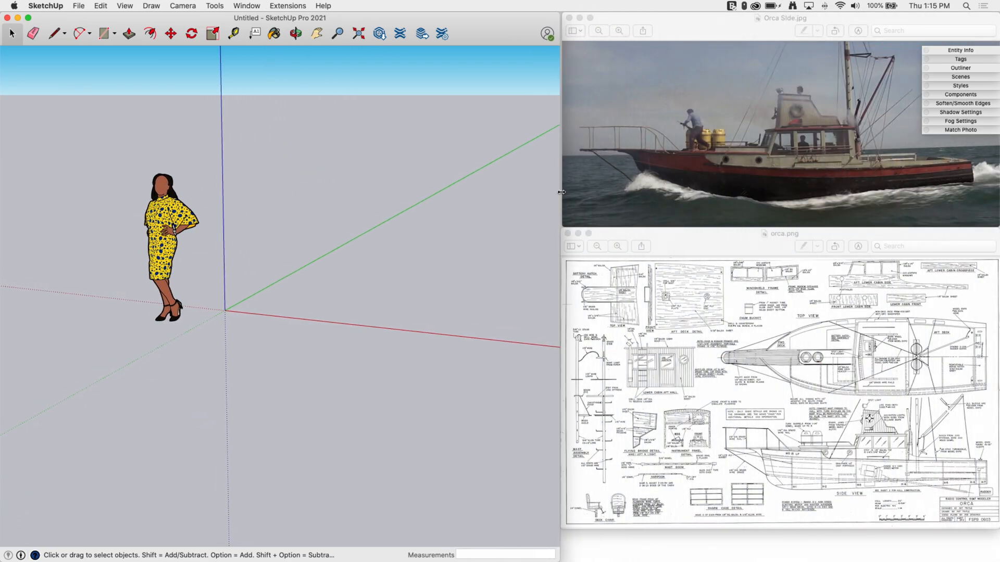
mouse_move(808, 206)
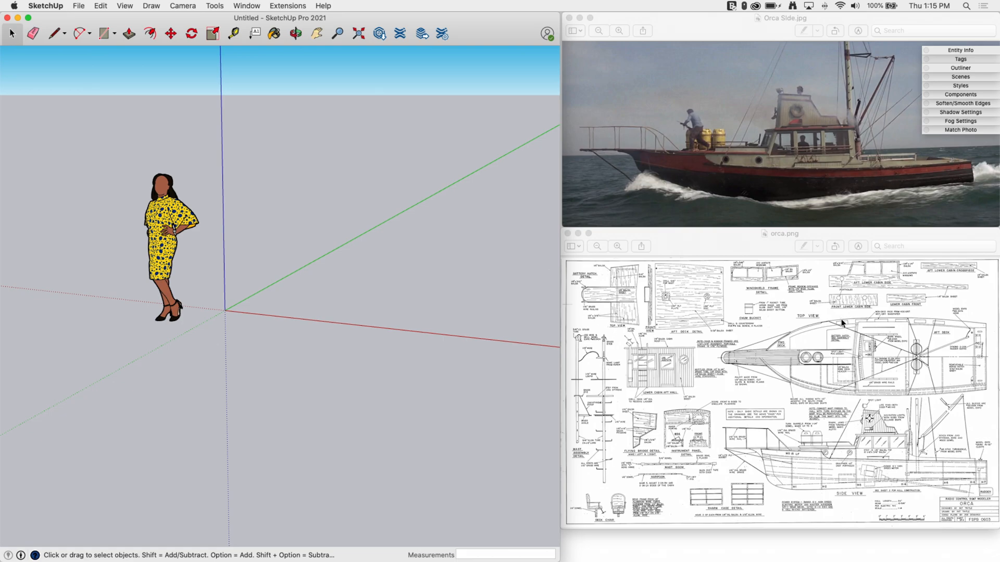
mouse_move(808, 124)
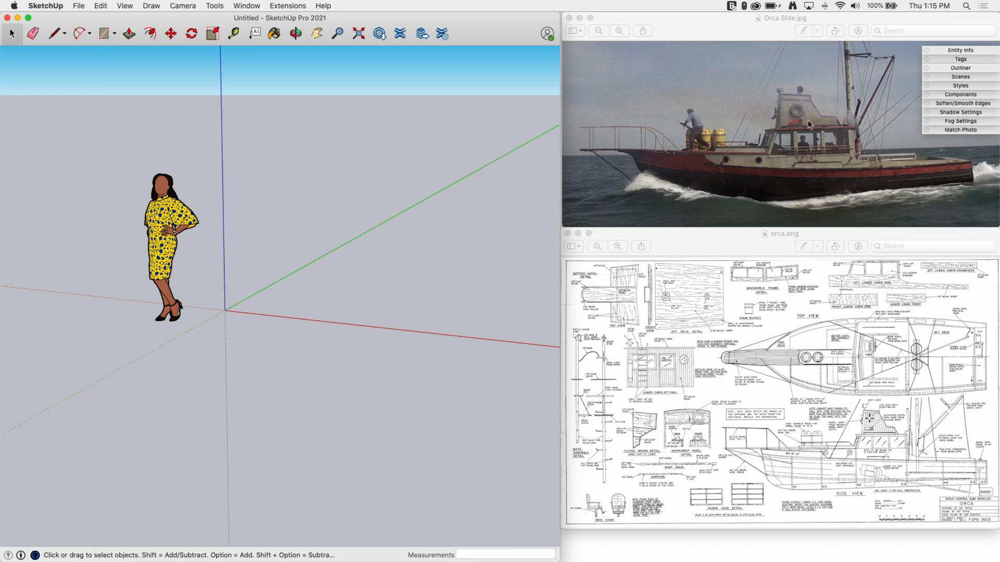
mouse_move(792, 181)
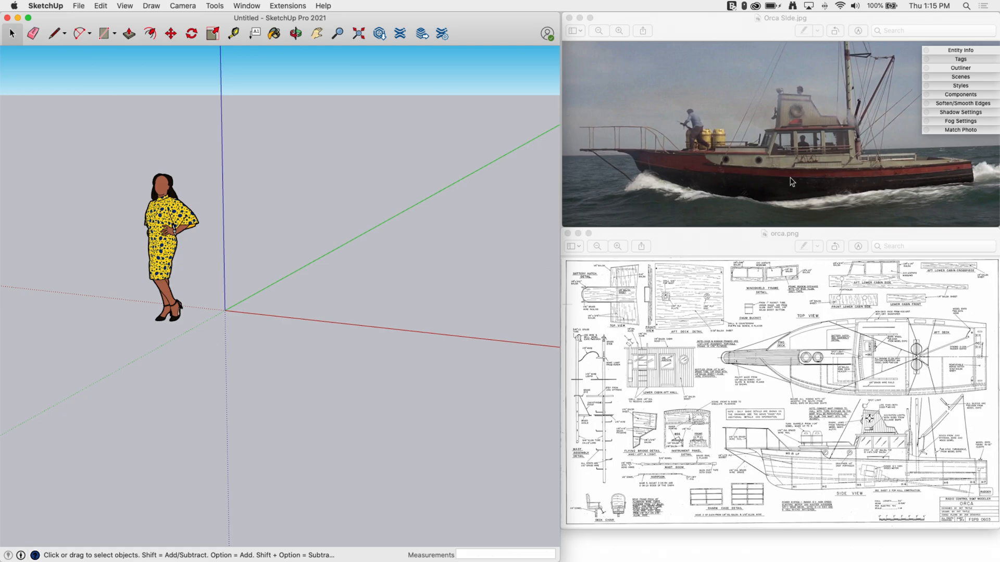
mouse_move(772, 155)
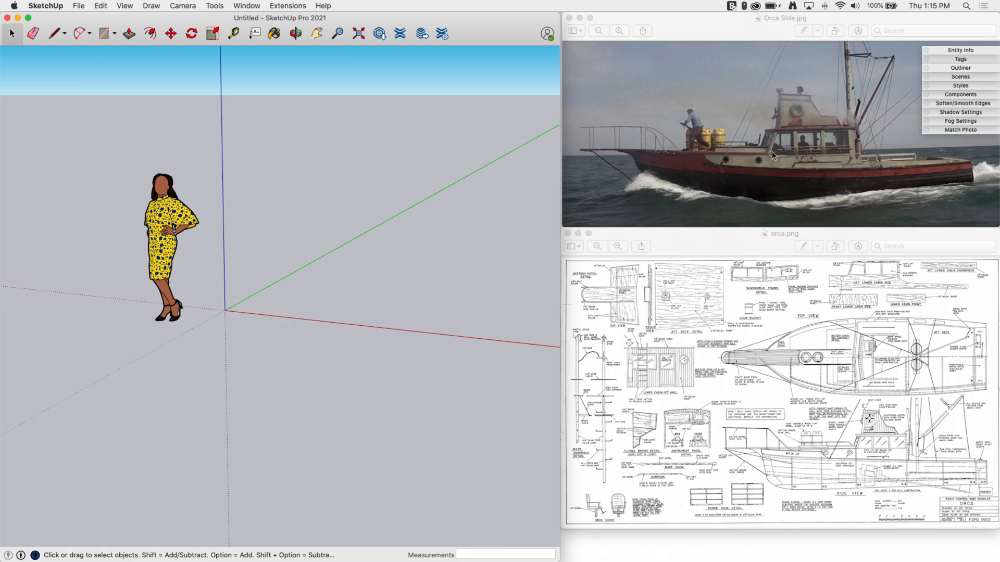
mouse_move(582, 178)
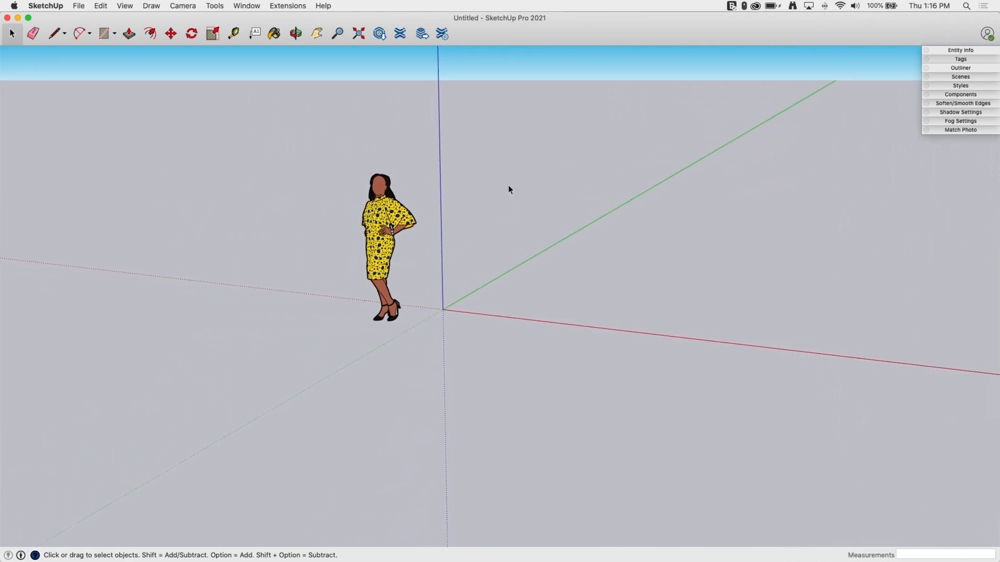
- Import orca.png from the Desktop into the model as an image
left_click(79, 6)
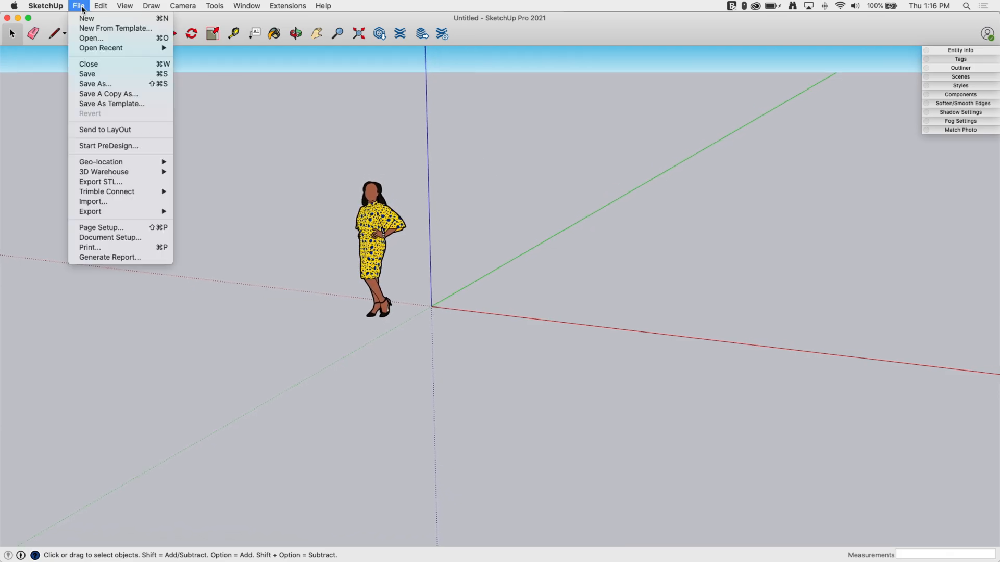
mouse_move(93, 201)
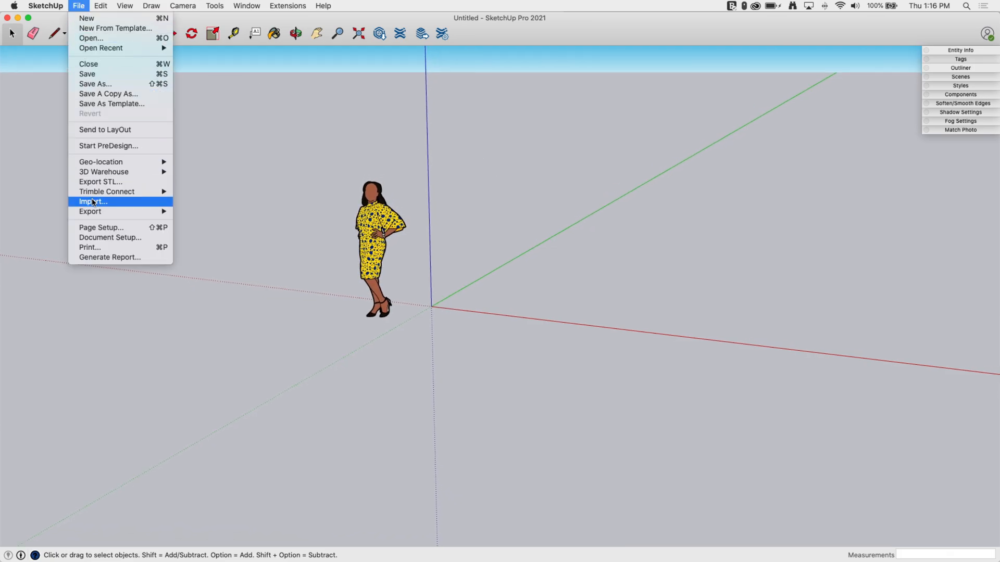
left_click(93, 202)
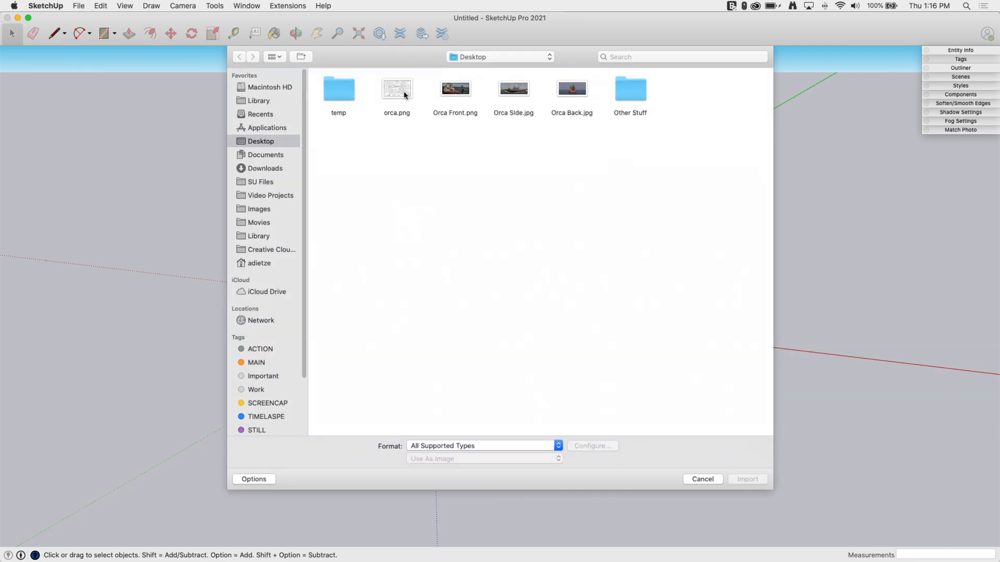
left_click(397, 88)
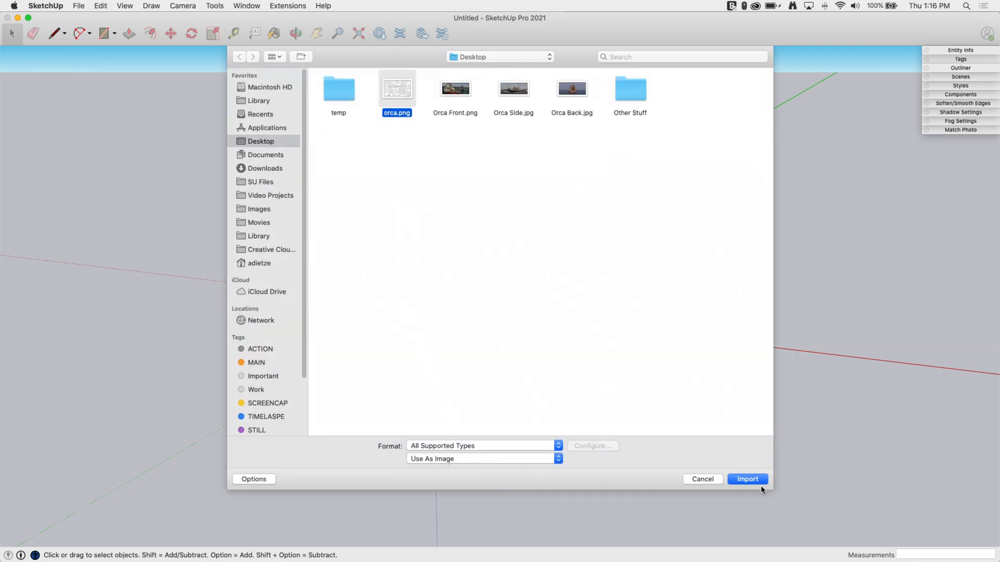
left_click(747, 479)
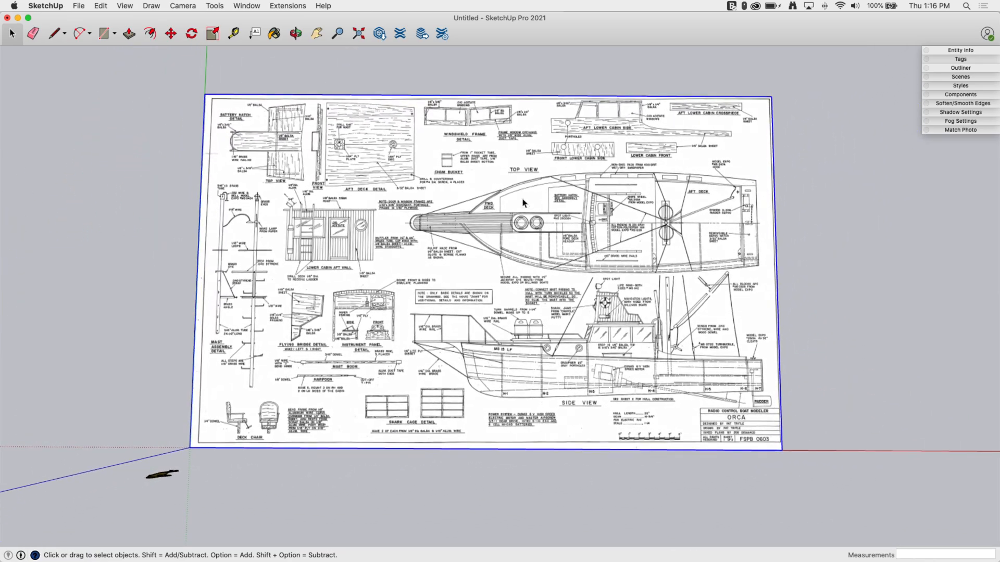
mouse_move(663, 292)
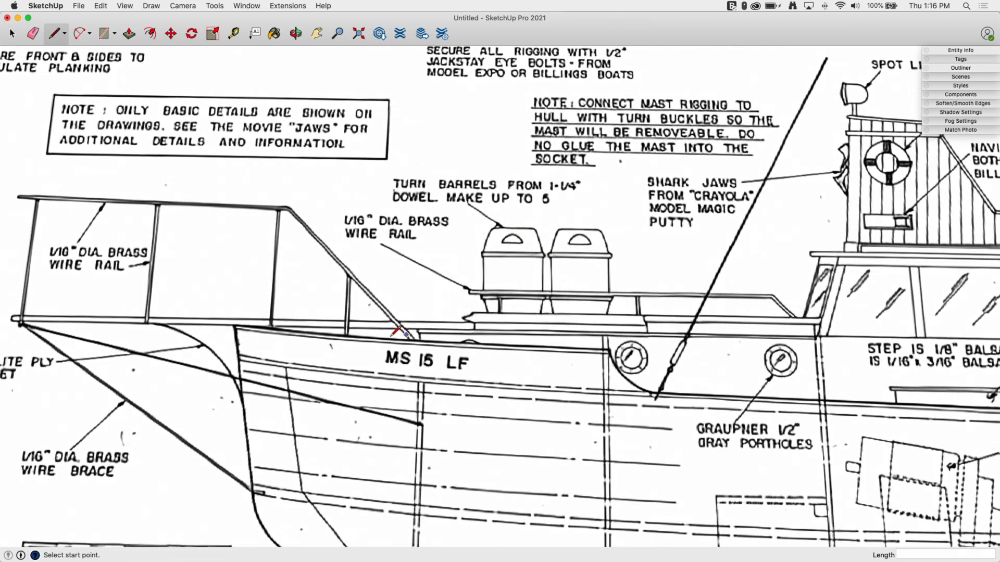
- Zoom out to view the placed Orca plan image near the figure
scroll("down", 3)
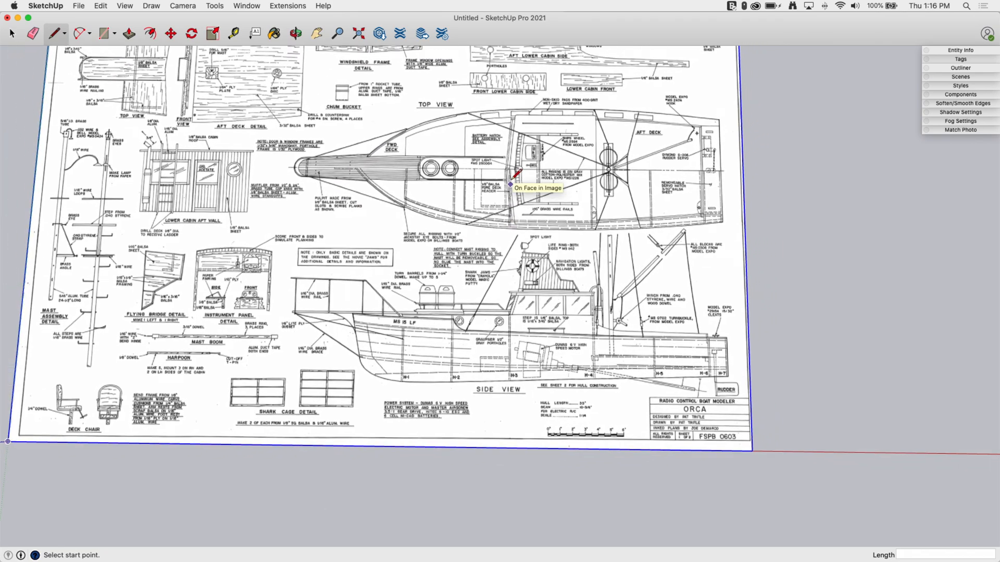
scroll("down", 3)
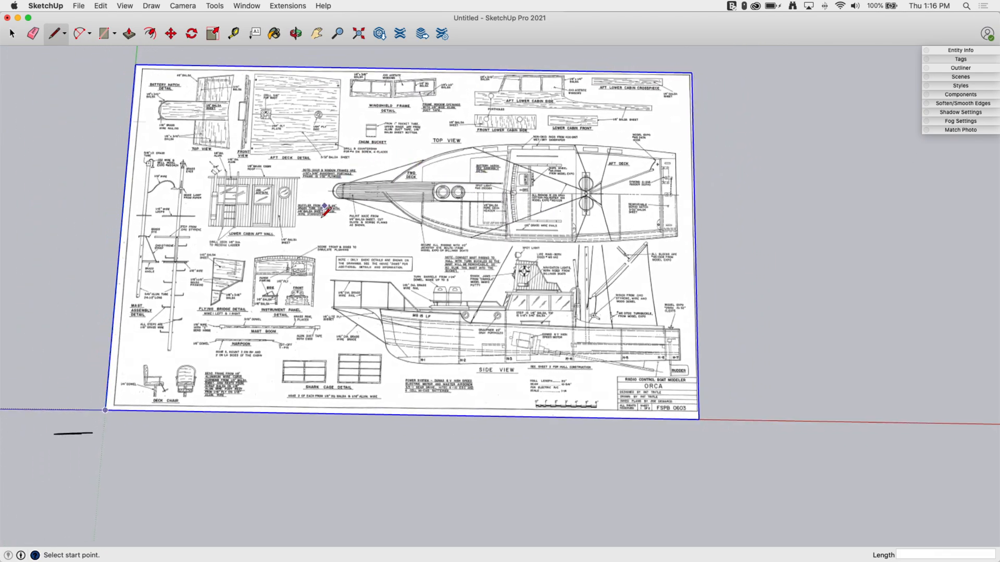
mouse_move(577, 204)
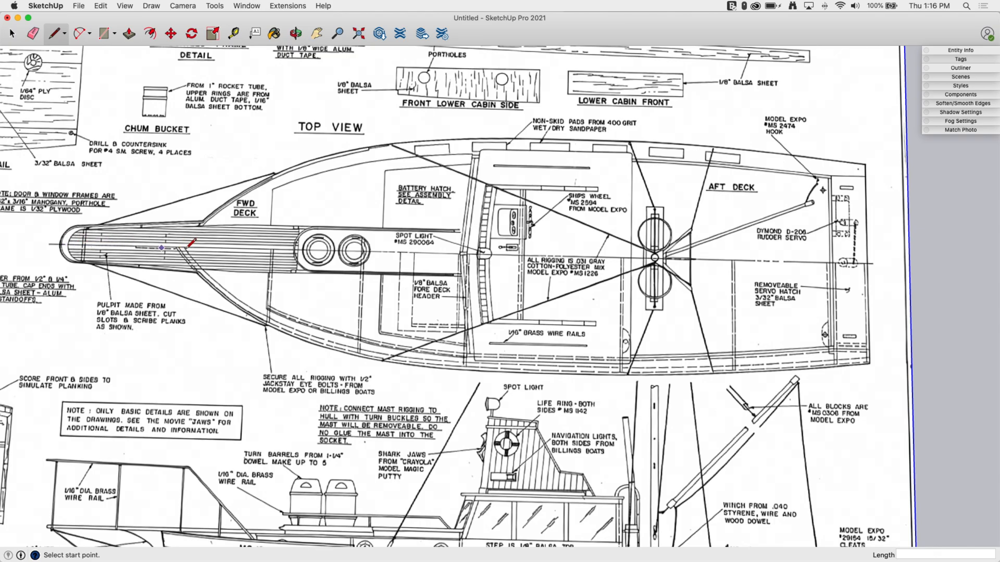
mouse_move(893, 261)
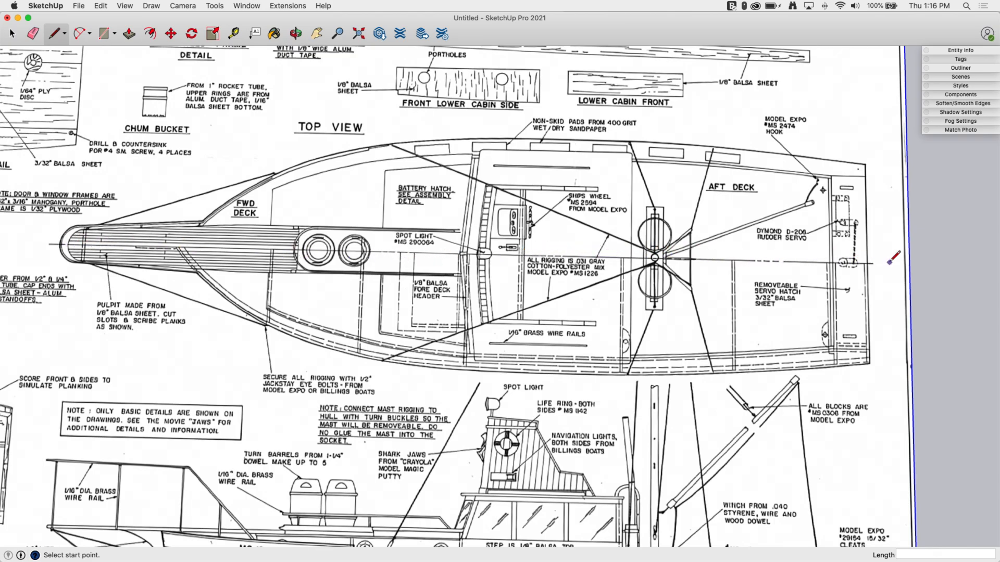
- Zoom around the top view to trace the centreline from bow tip to stern
scroll("up", 3)
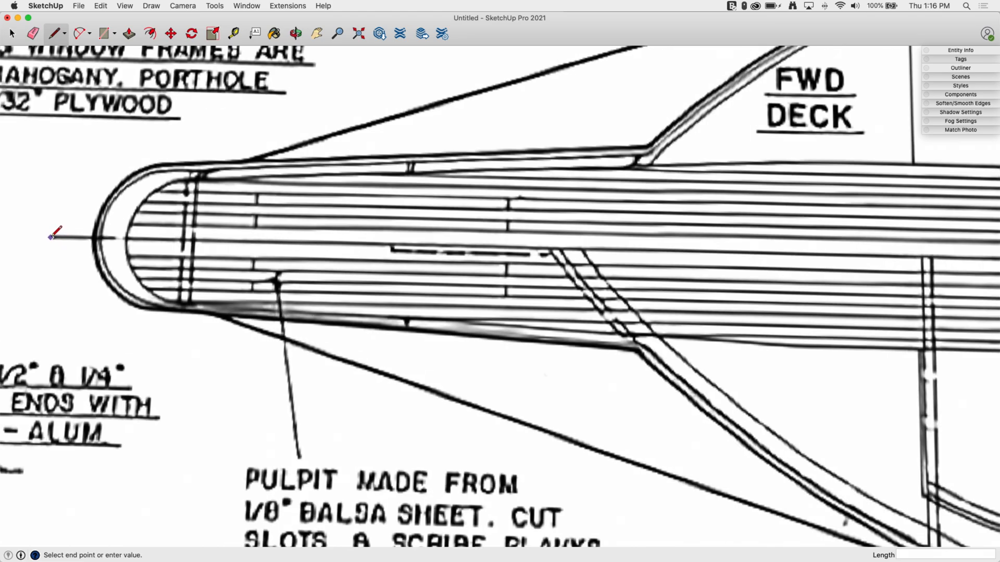
scroll("down", 3)
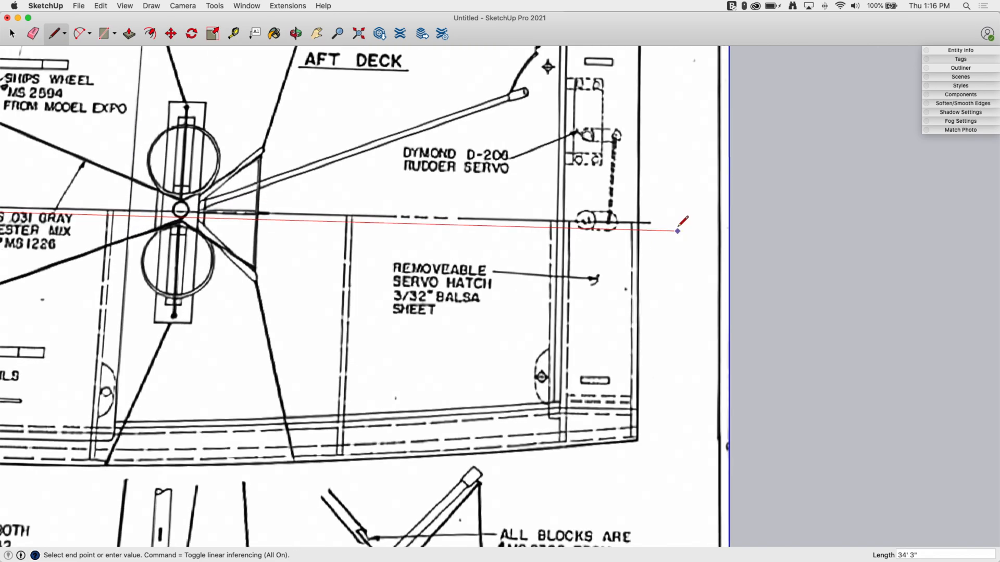
mouse_move(674, 232)
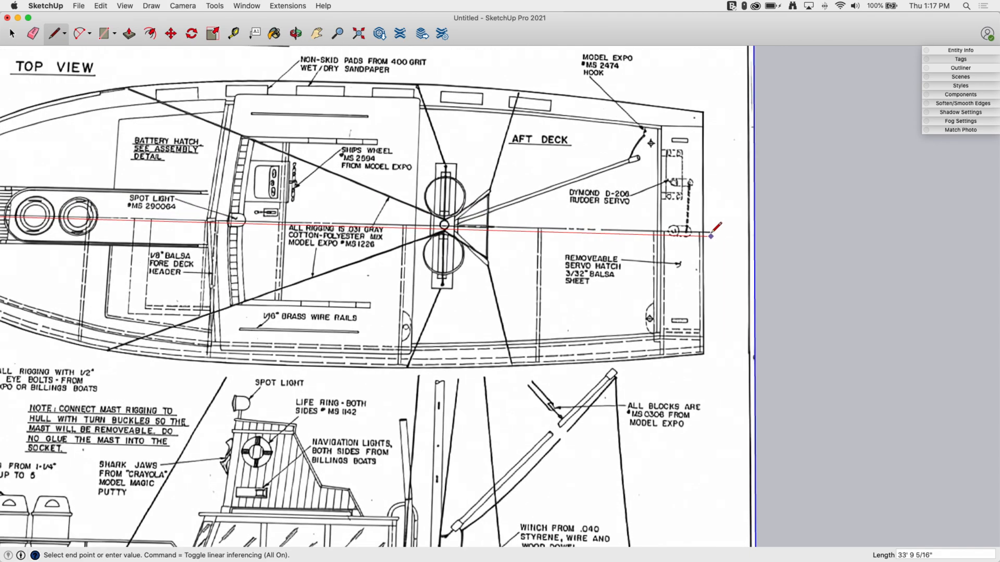
scroll("up", 3)
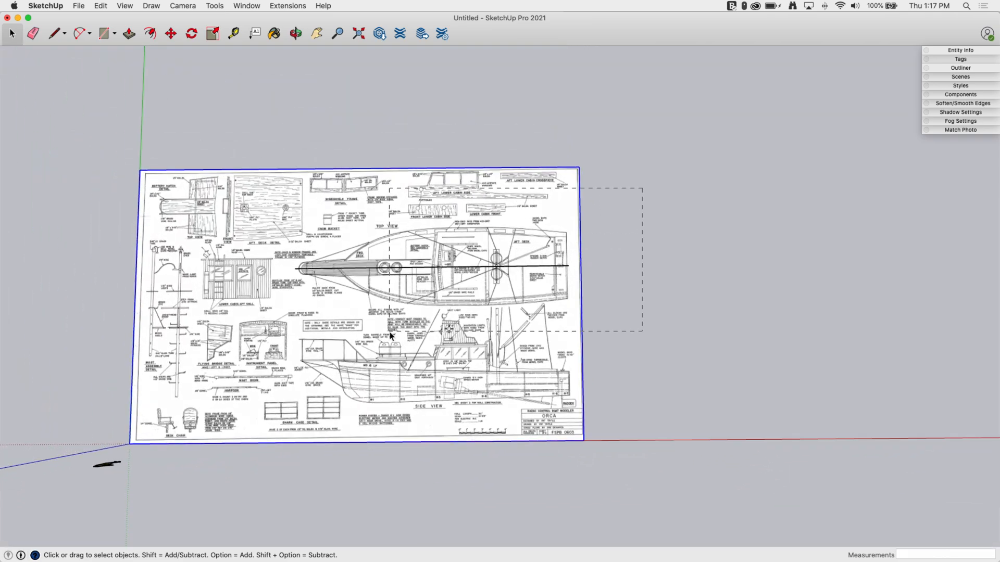
- Select the plan image and centreline, then pivot the rotation at the bow end
left_click(307, 278)
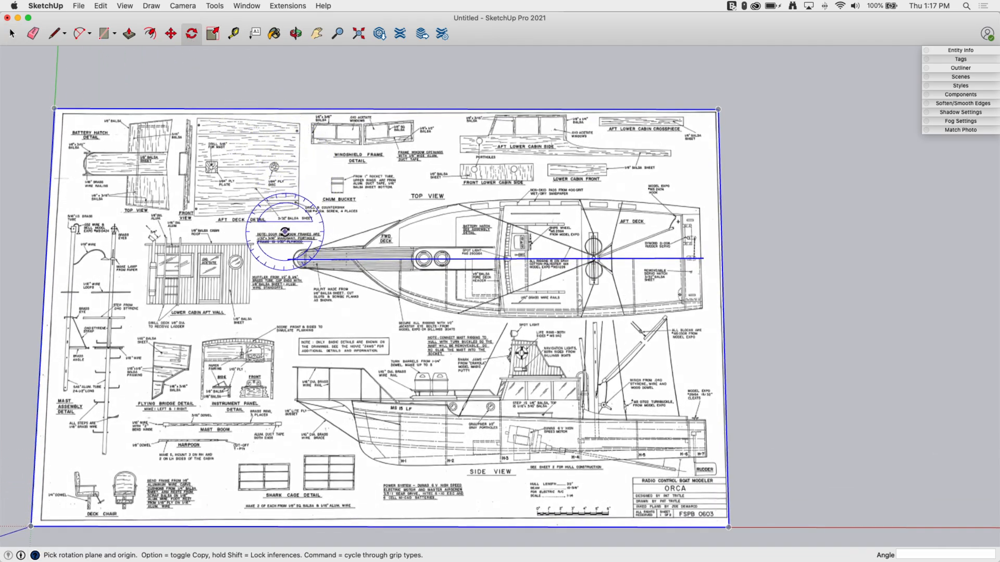
left_click(288, 259)
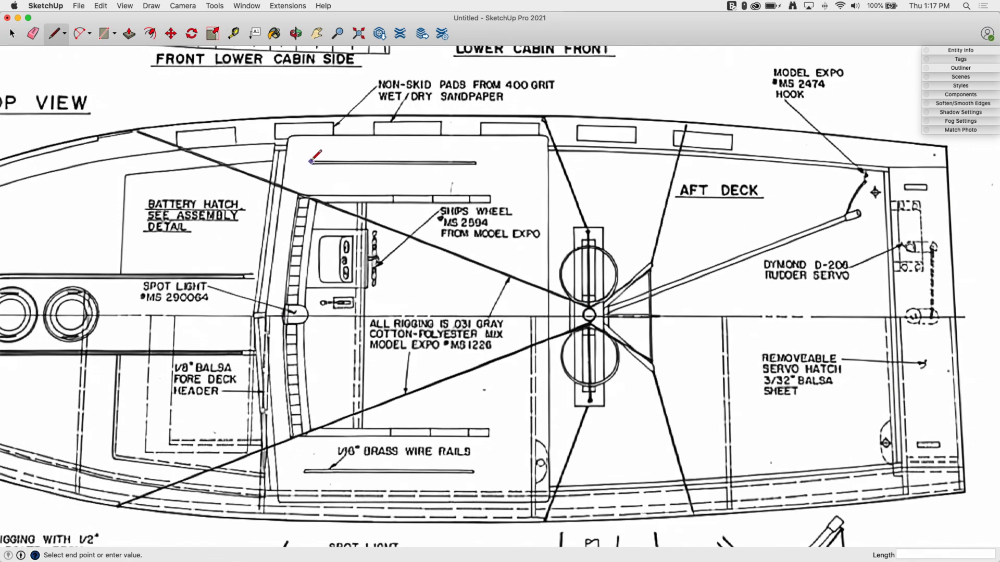
mouse_move(481, 160)
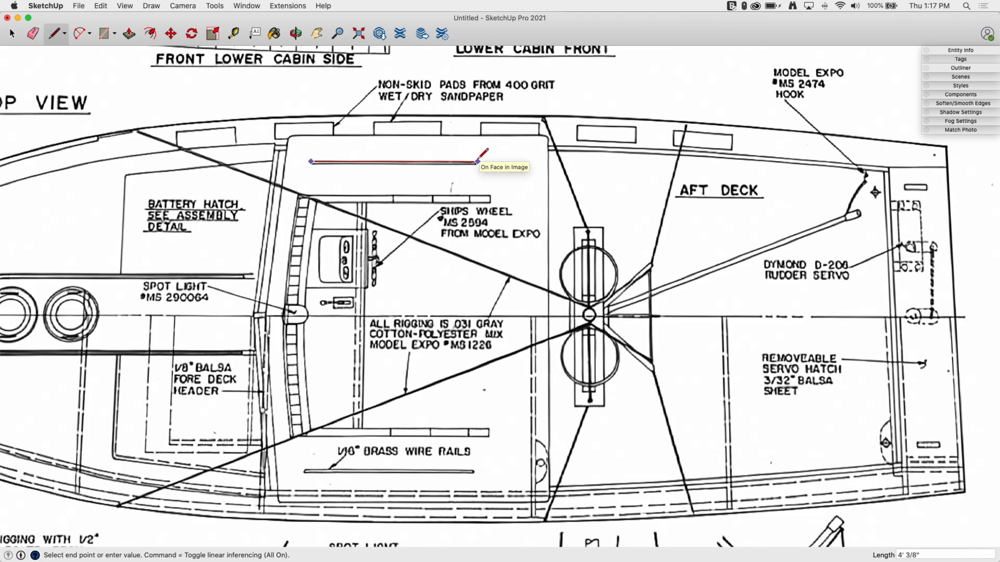
mouse_move(460, 162)
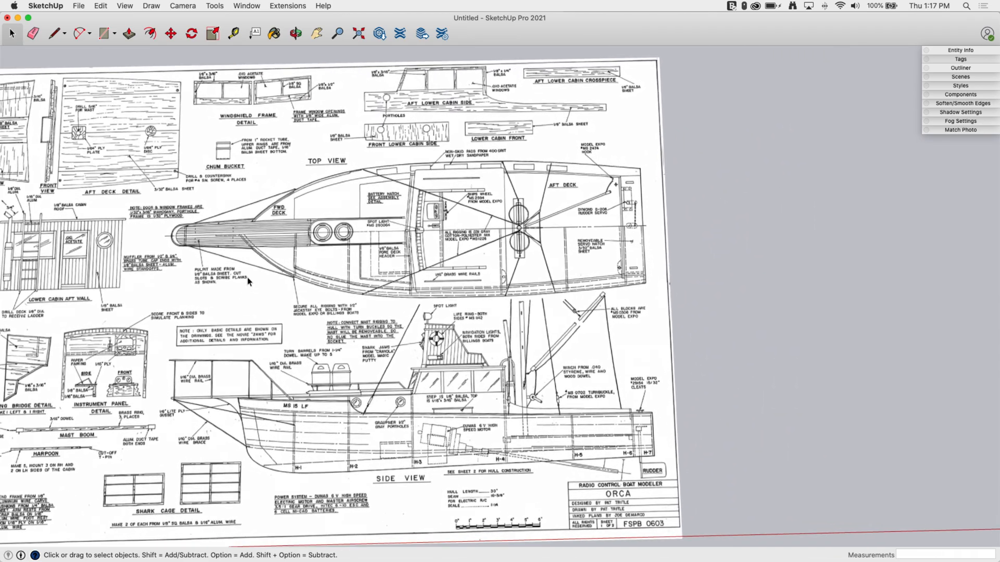
- Start a new line from the bow tip along the top-view centreline
left_click(56, 33)
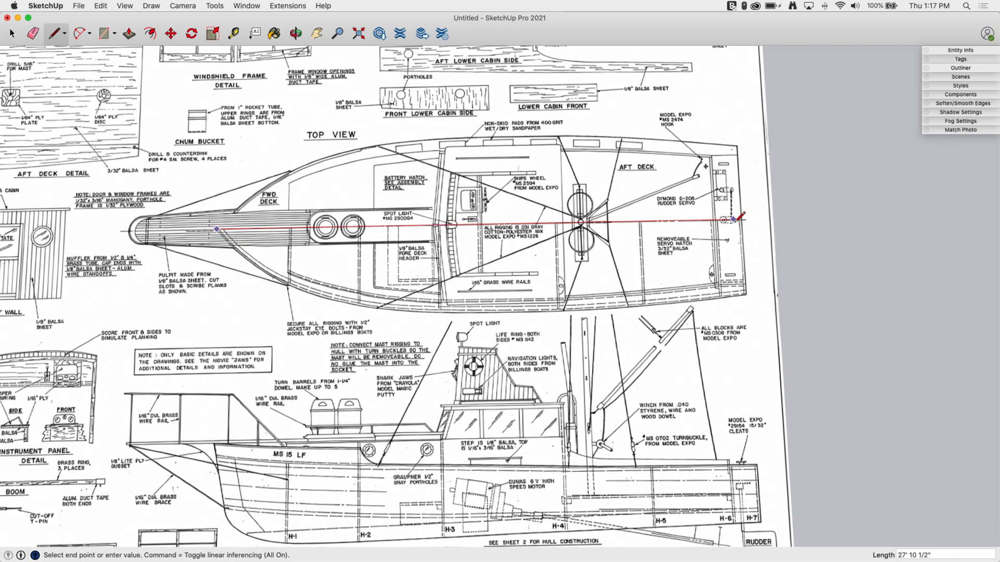
mouse_move(747, 215)
type("42")
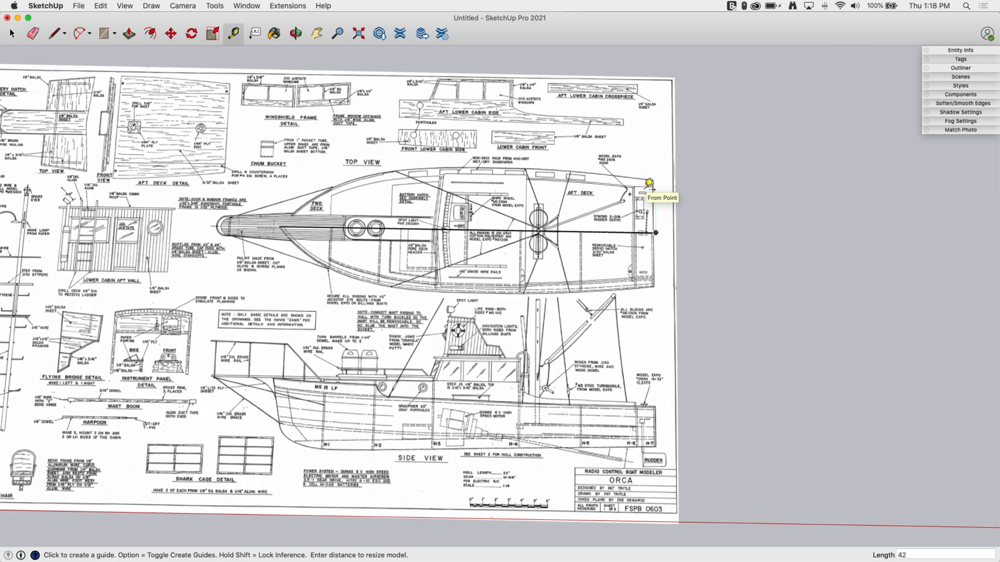
mouse_move(645, 194)
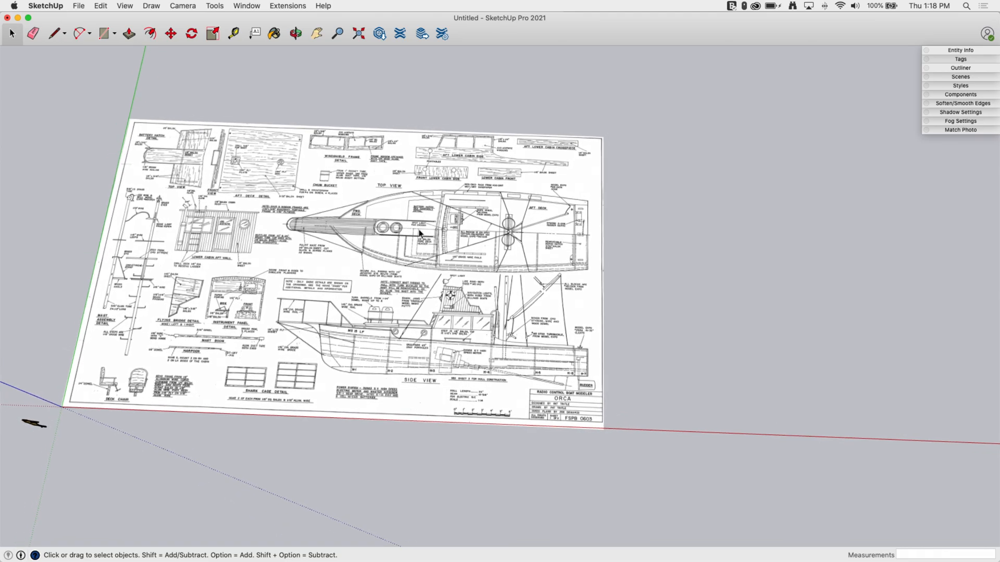
scroll("up", 3)
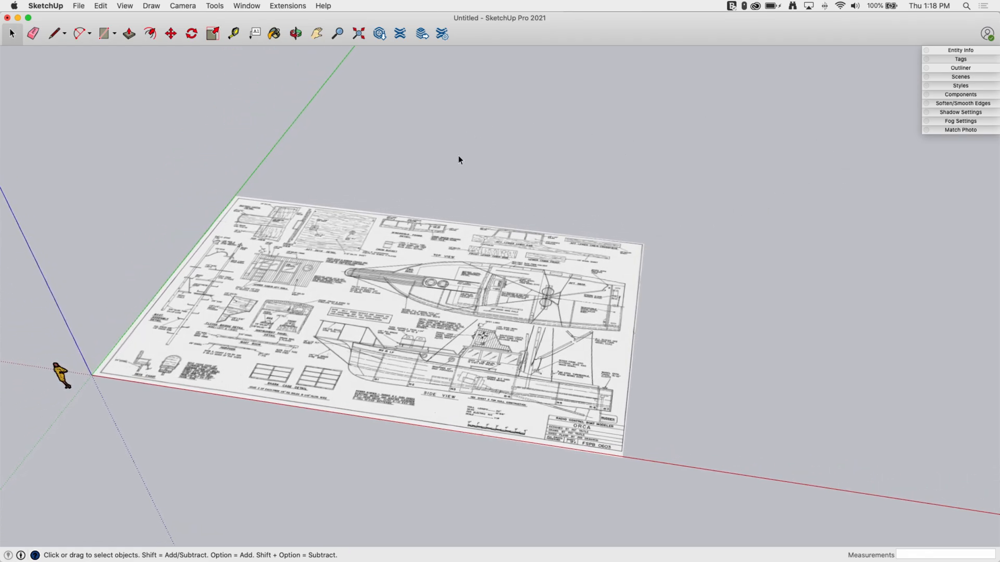
mouse_move(870, 117)
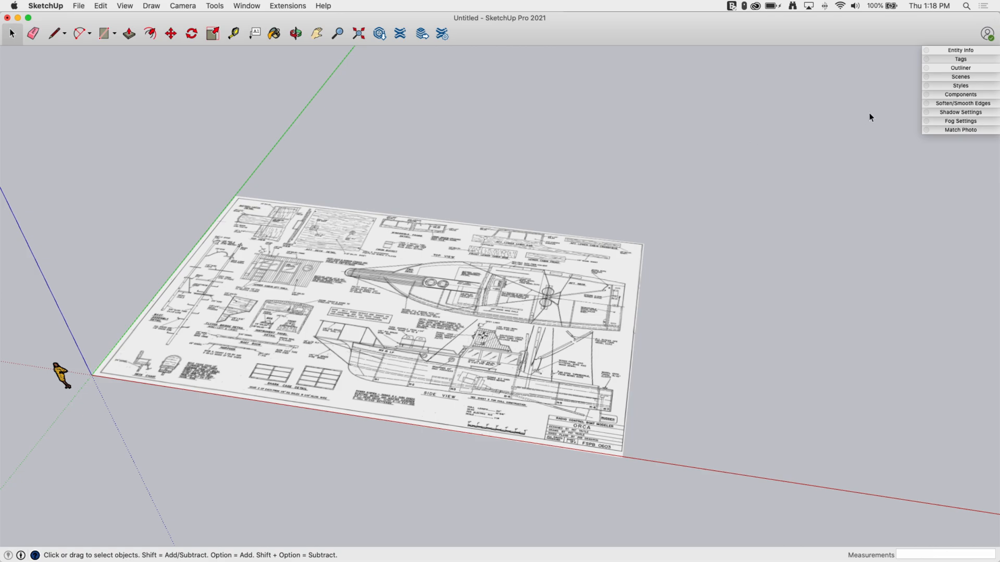
mouse_move(931, 82)
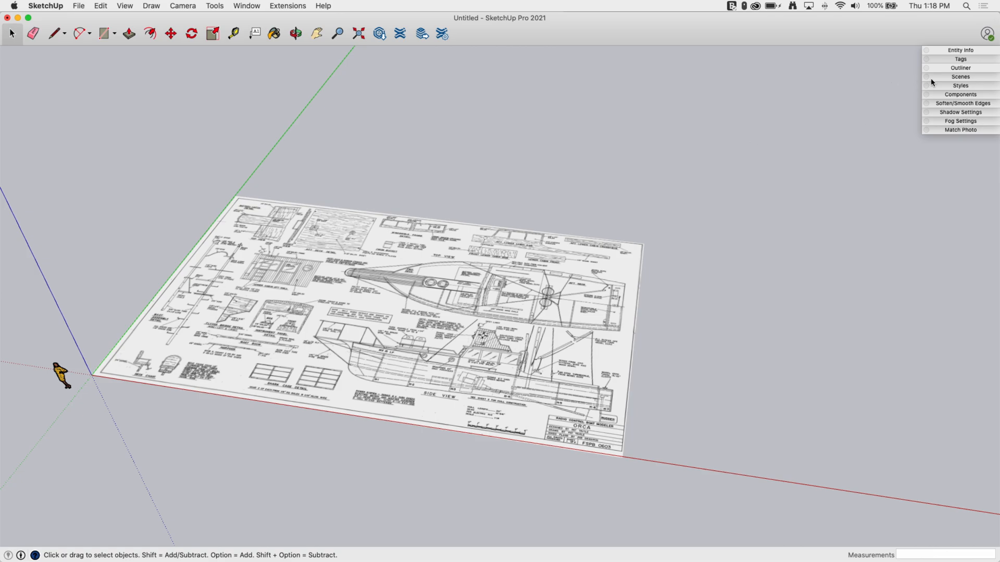
- Expand the Styles tray, go to Edit, and show the Watermark Settings
left_click(960, 85)
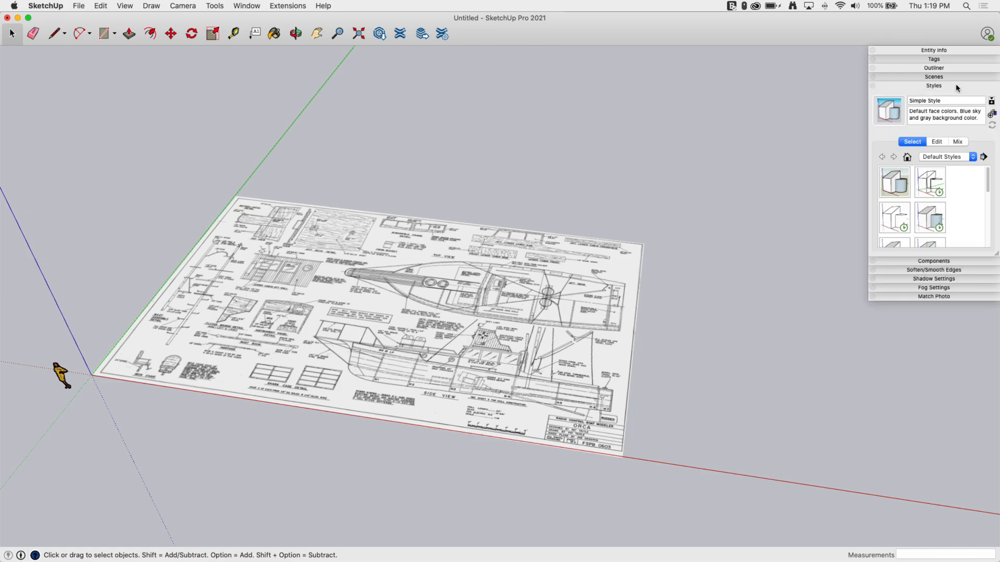
left_click(935, 141)
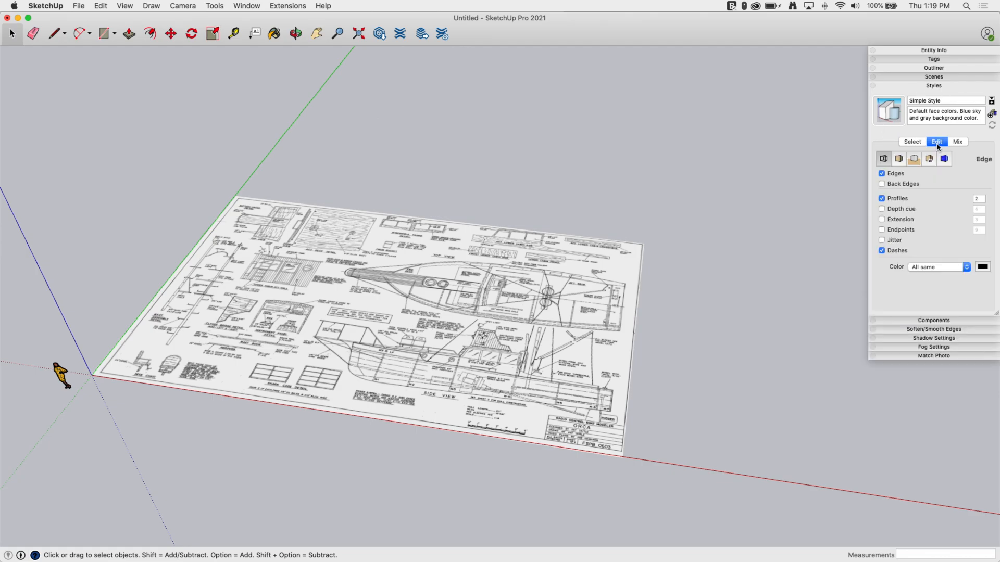
mouse_move(931, 166)
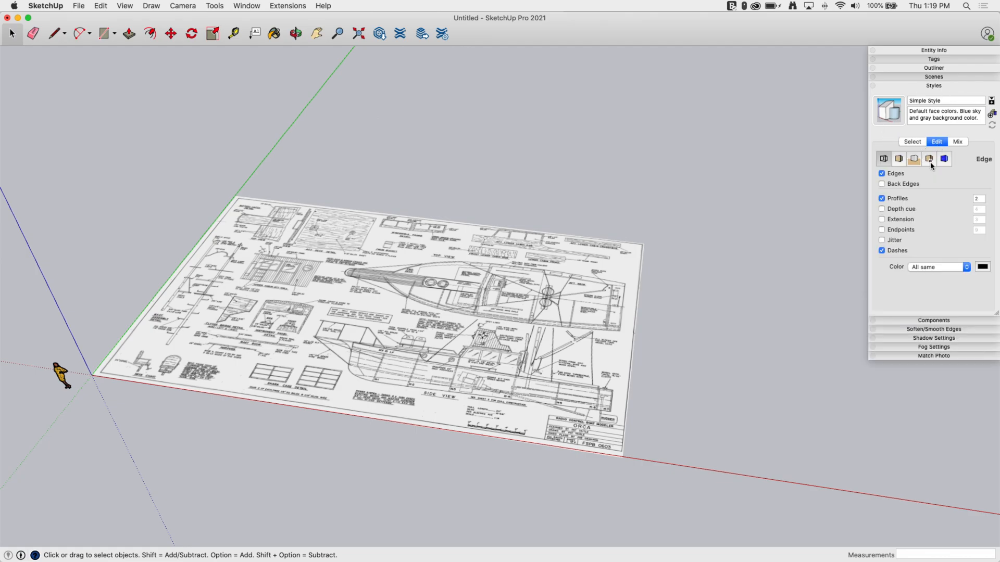
mouse_move(929, 159)
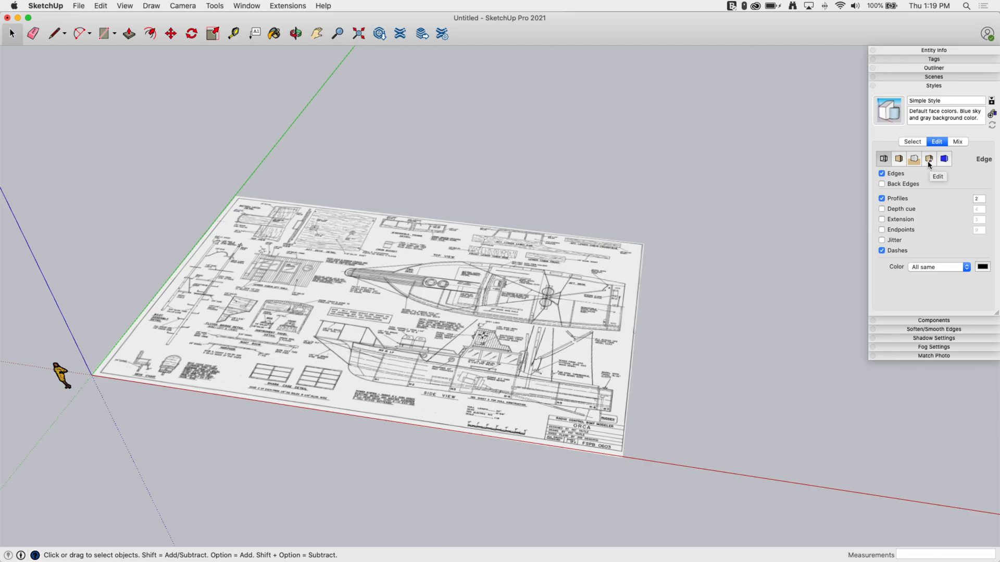
left_click(929, 159)
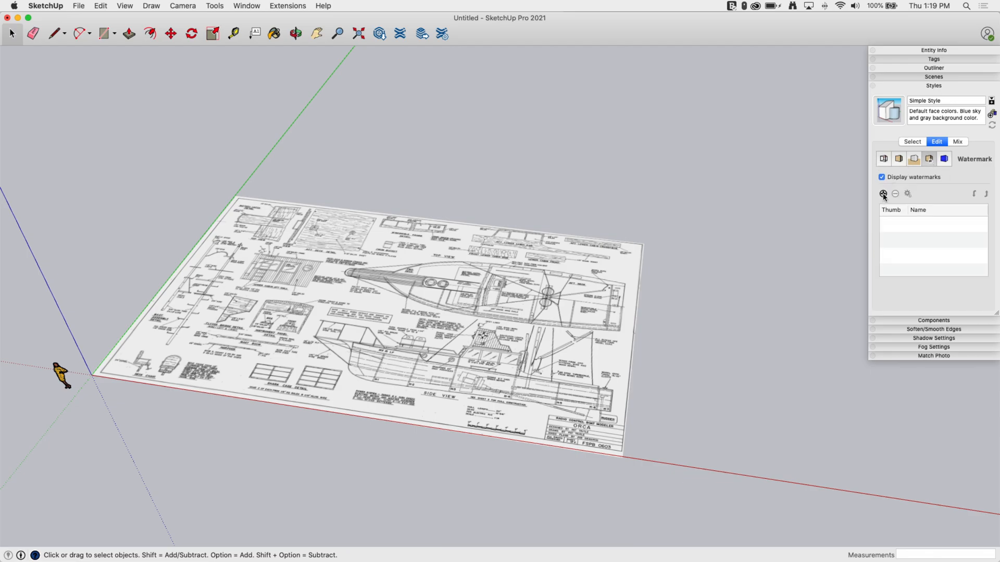
- Add the Orca side photo as a Background watermark, advancing past the blend step
left_click(883, 193)
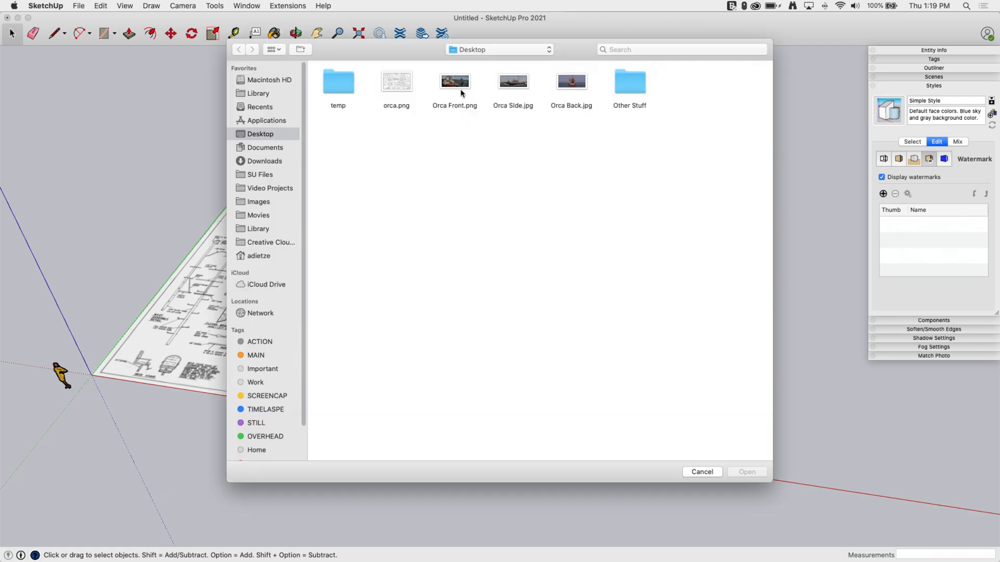
mouse_move(509, 88)
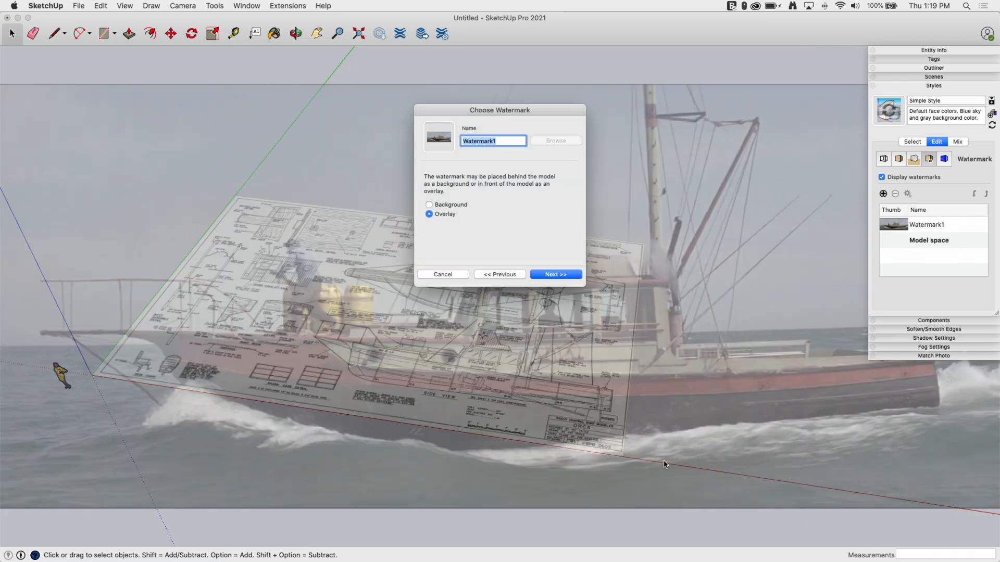
mouse_move(459, 191)
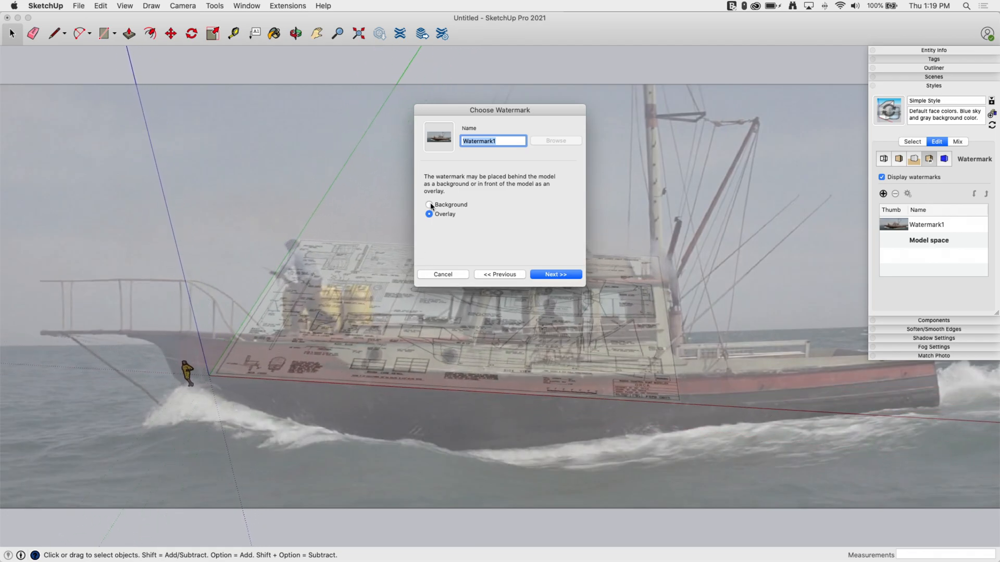
left_click(429, 204)
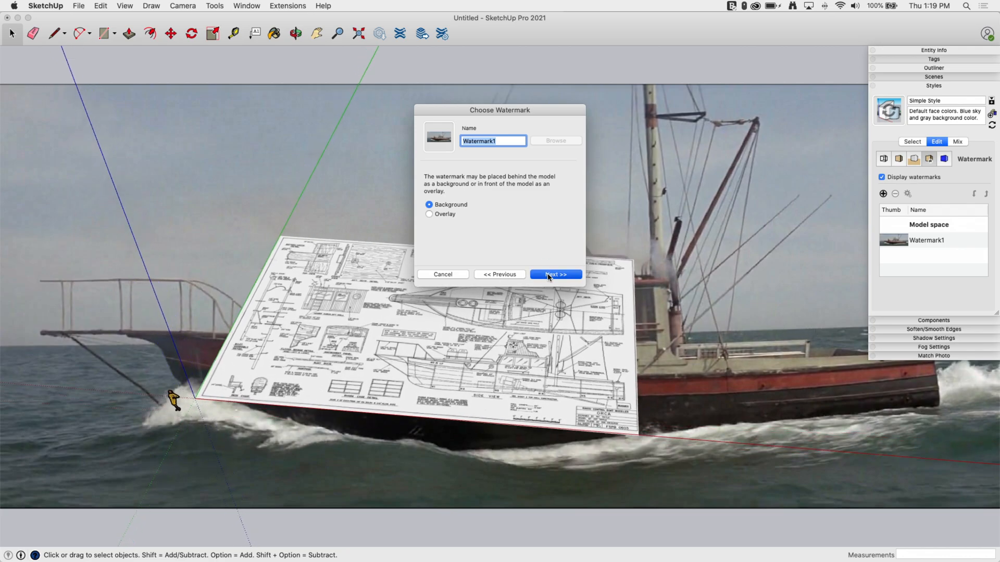
left_click(554, 274)
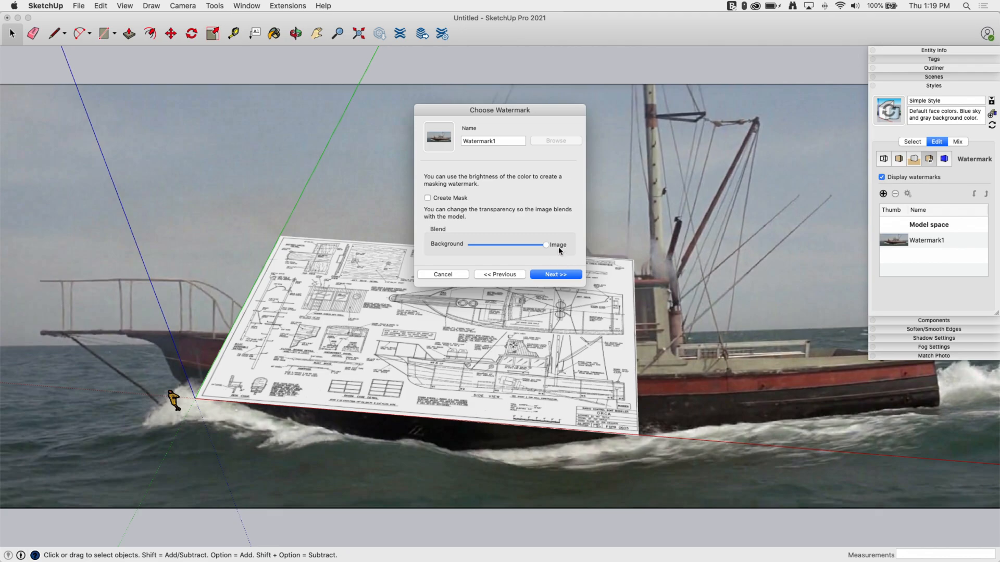
left_click(554, 274)
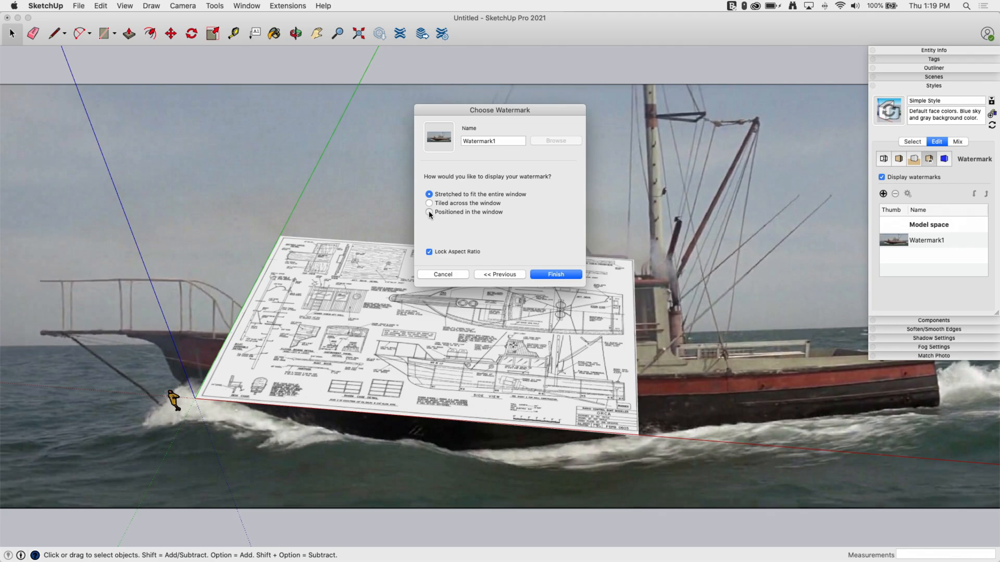
- Position the watermark in the window's top-left corner, scale it down, and finish
left_click(429, 212)
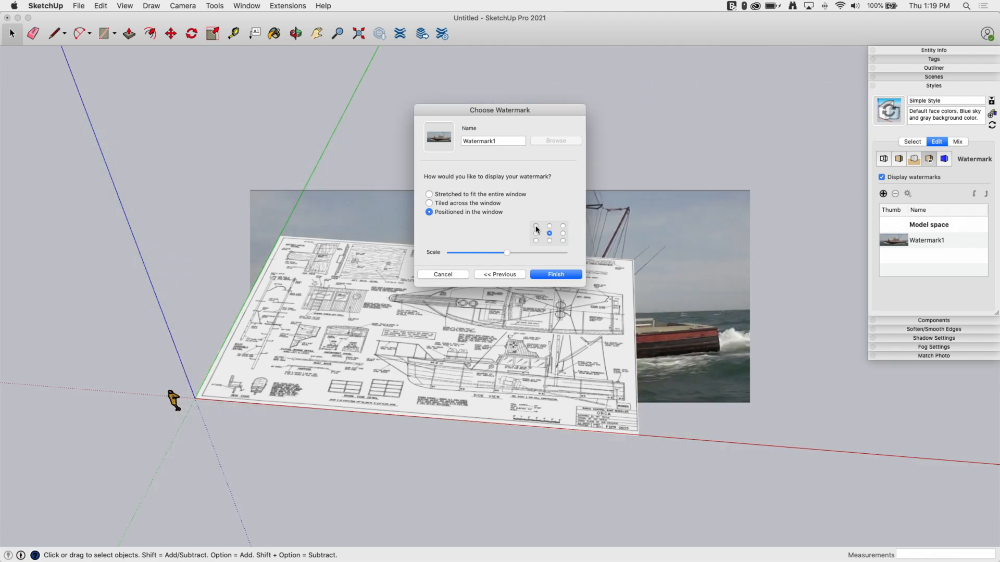
left_click(562, 239)
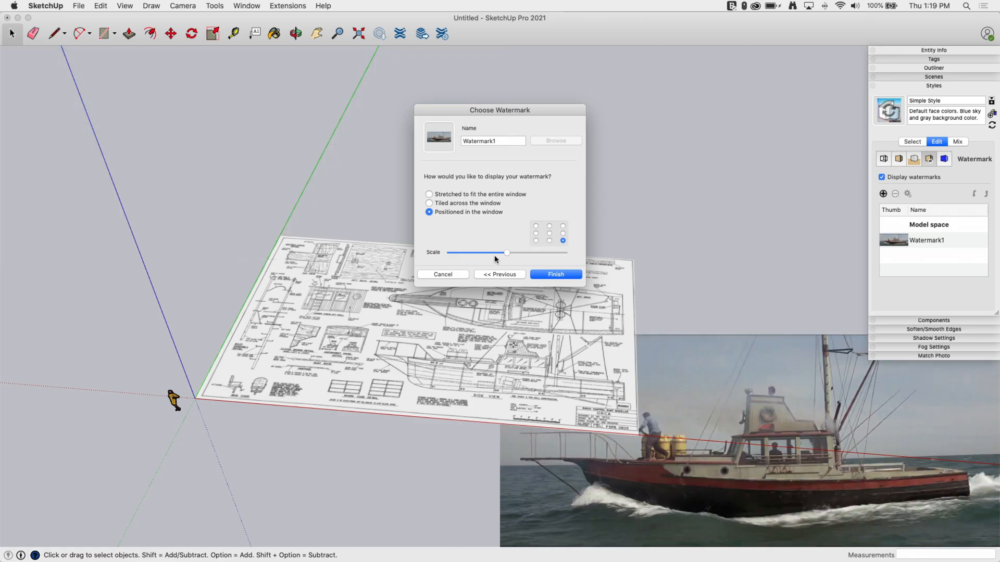
left_click(535, 225)
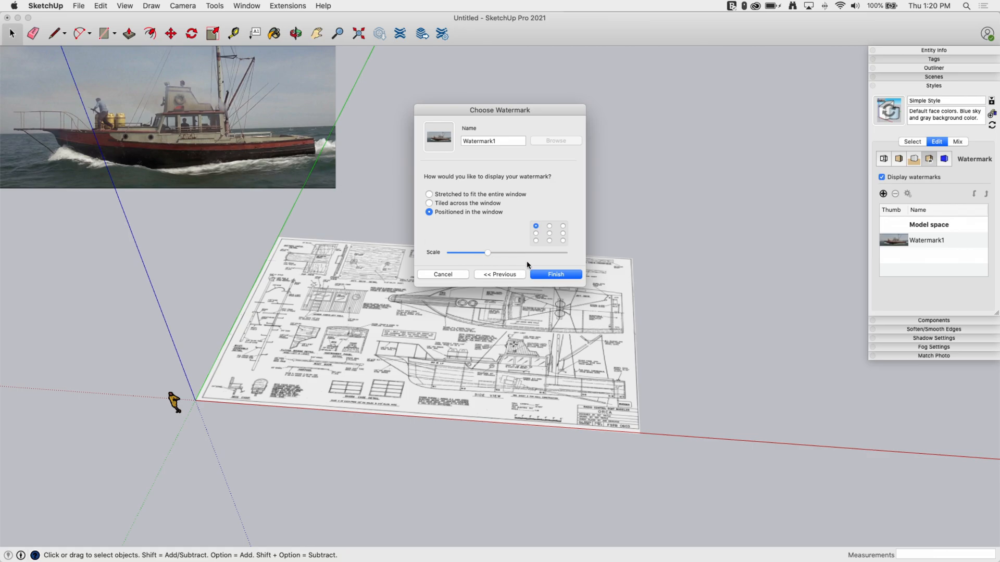
left_click(554, 274)
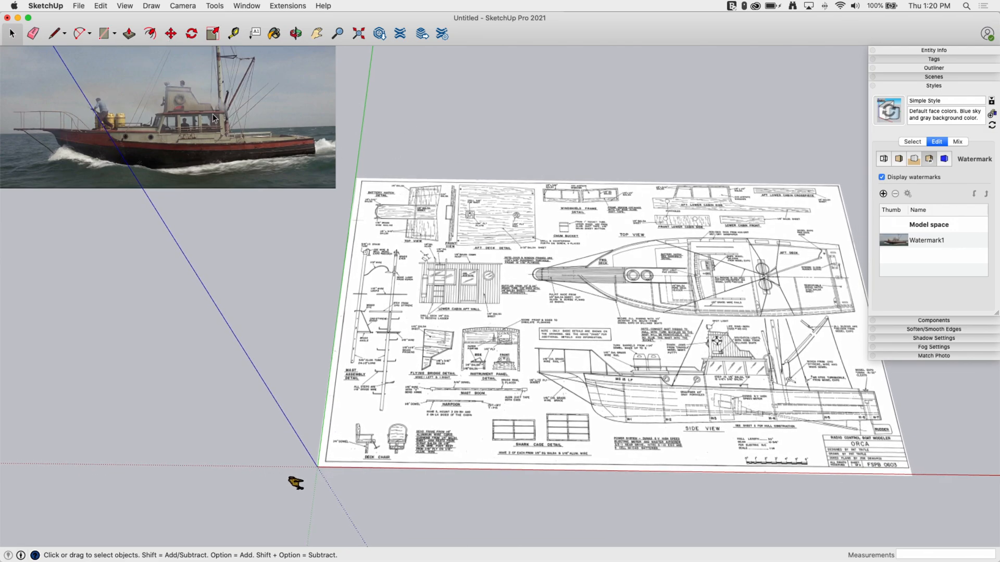
mouse_move(130, 69)
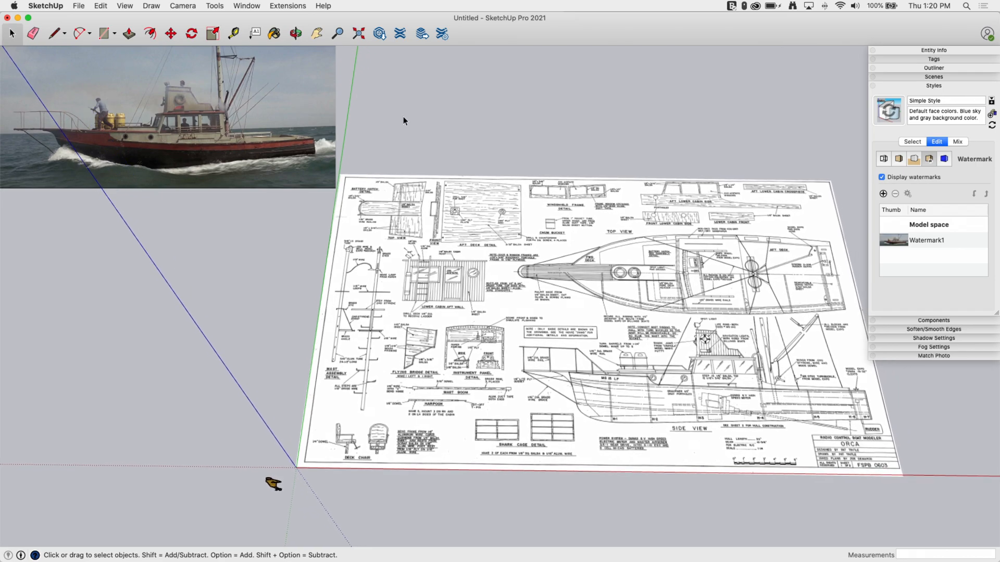
scroll("up", 3)
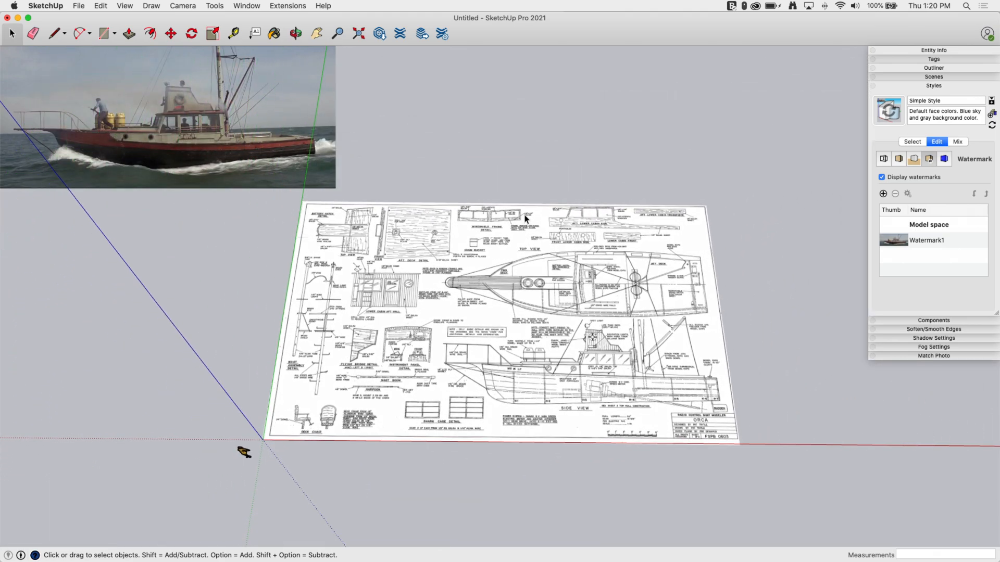
mouse_move(395, 335)
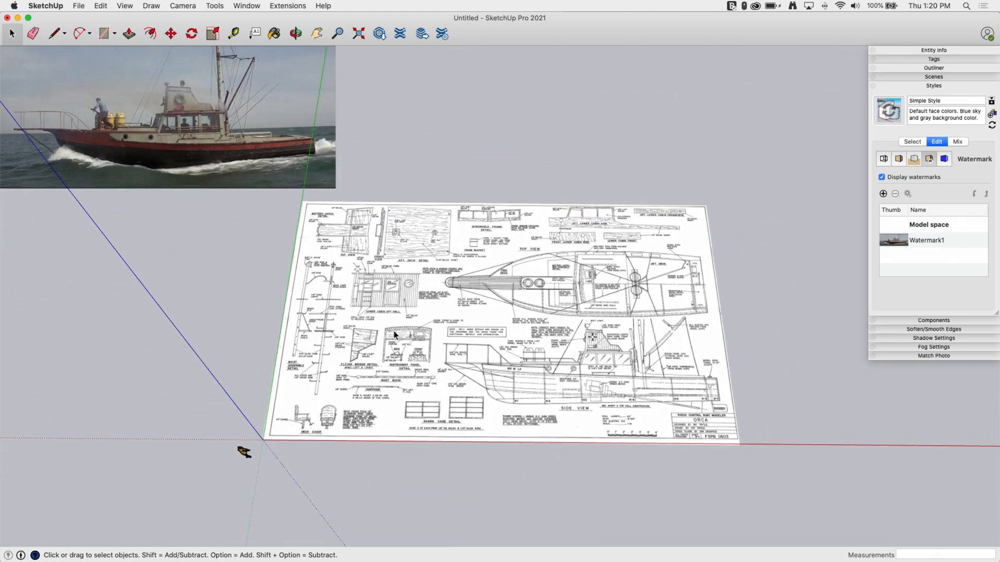
mouse_move(335, 290)
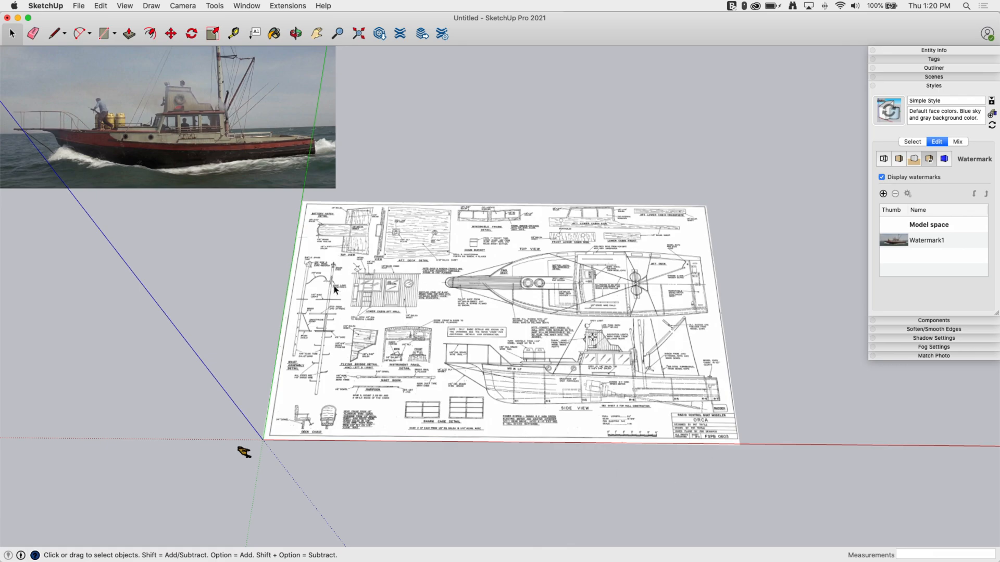
mouse_move(556, 308)
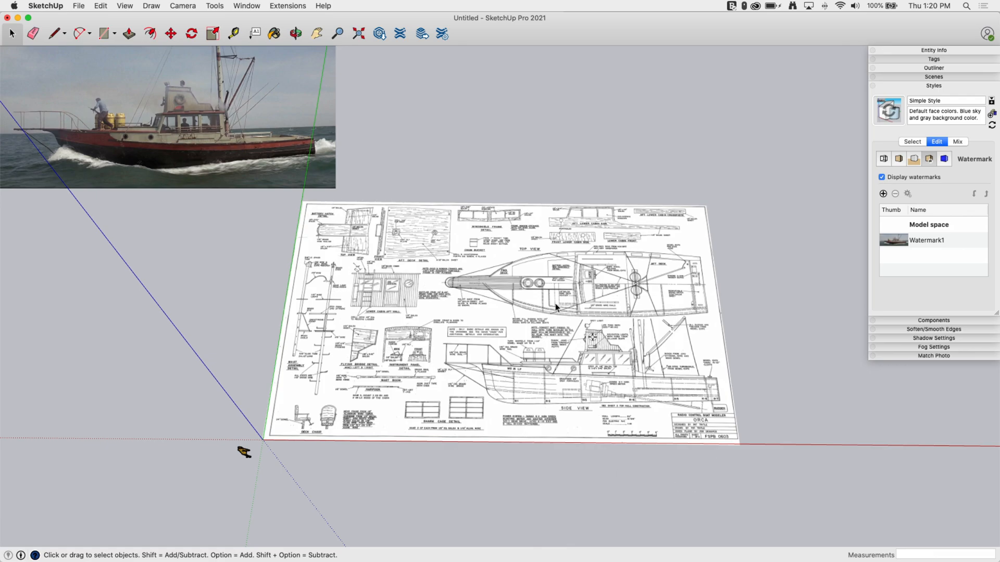
mouse_move(645, 98)
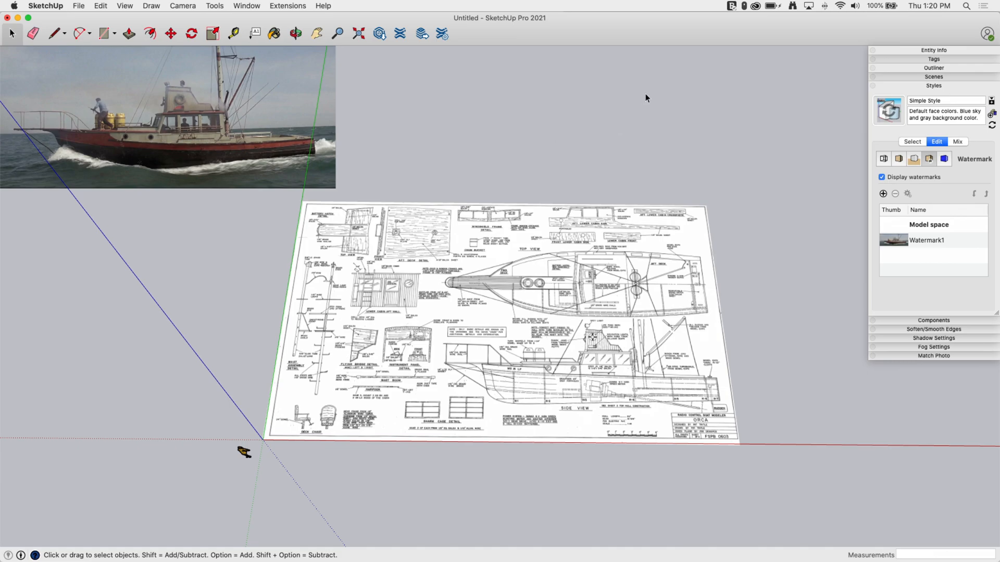